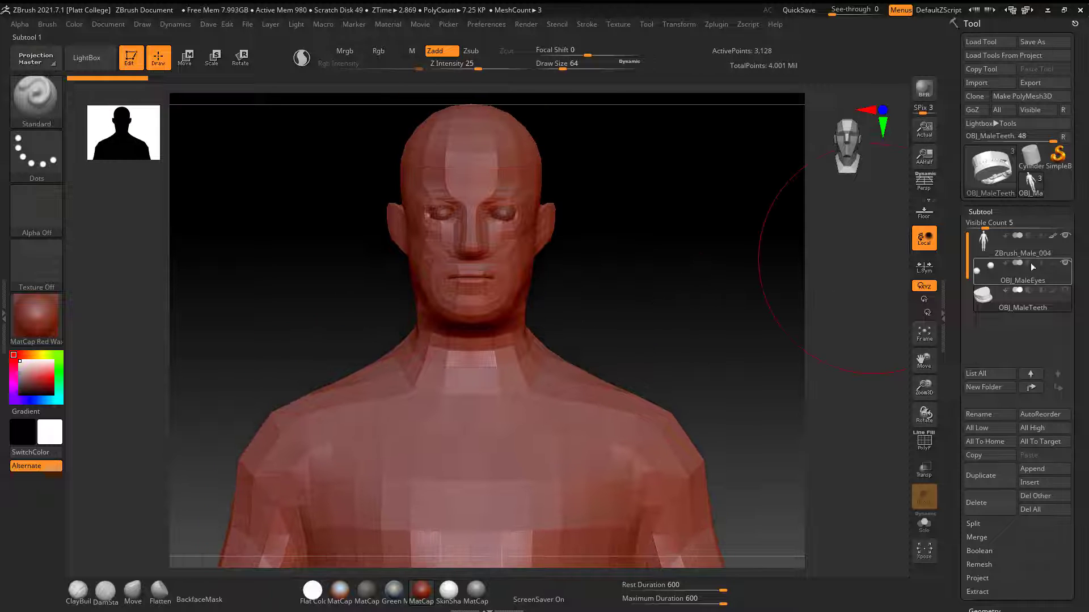
Select and expand the Teeth group in the Outliner and switch to wireframe display
left_click(1021, 253)
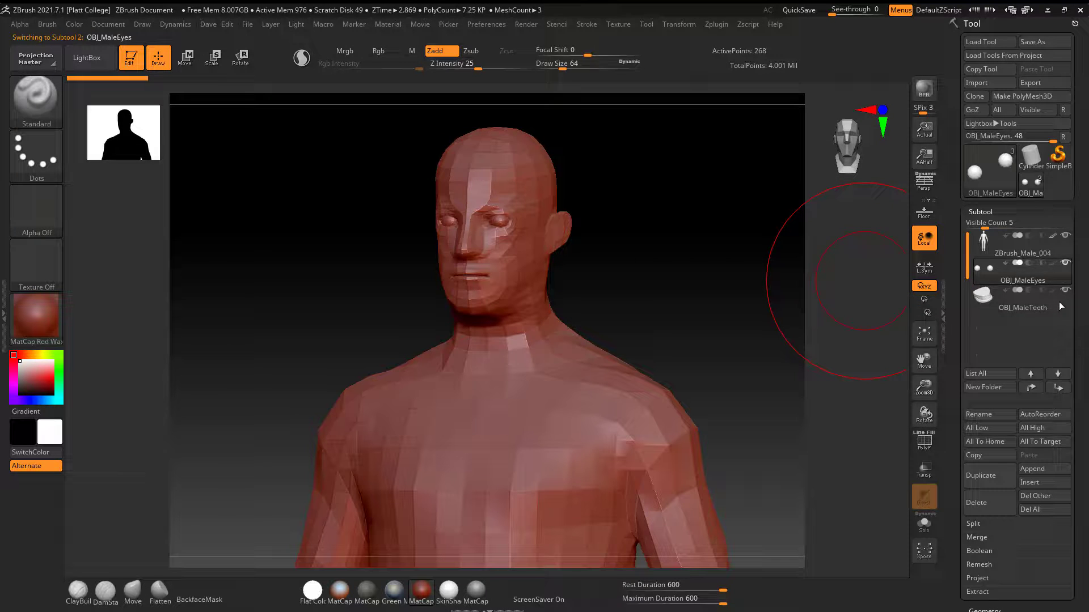
left_click(1020, 240)
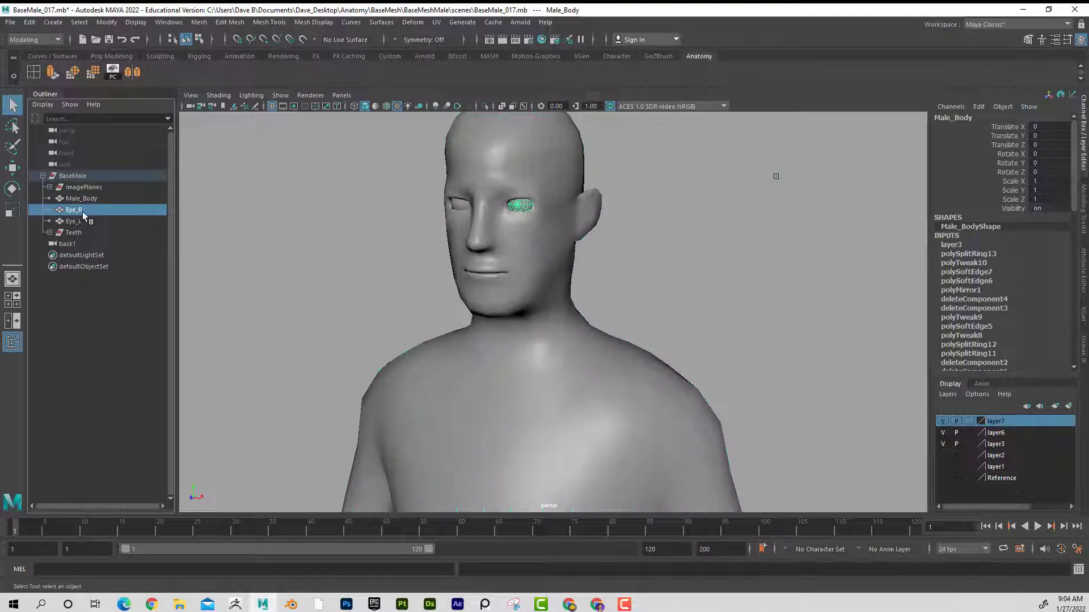
left_click(74, 232)
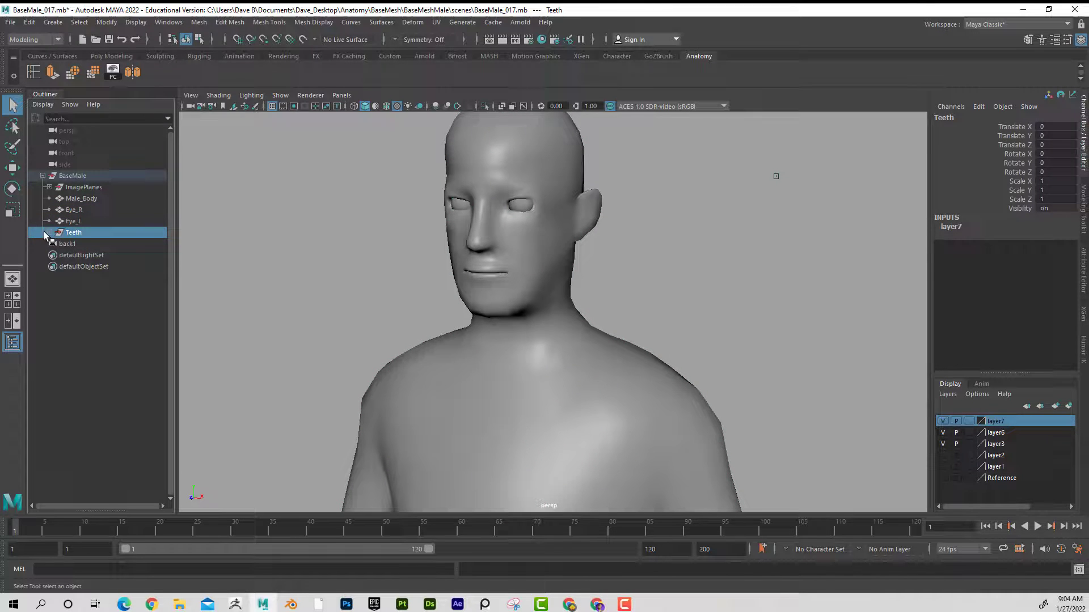
left_click(44, 232)
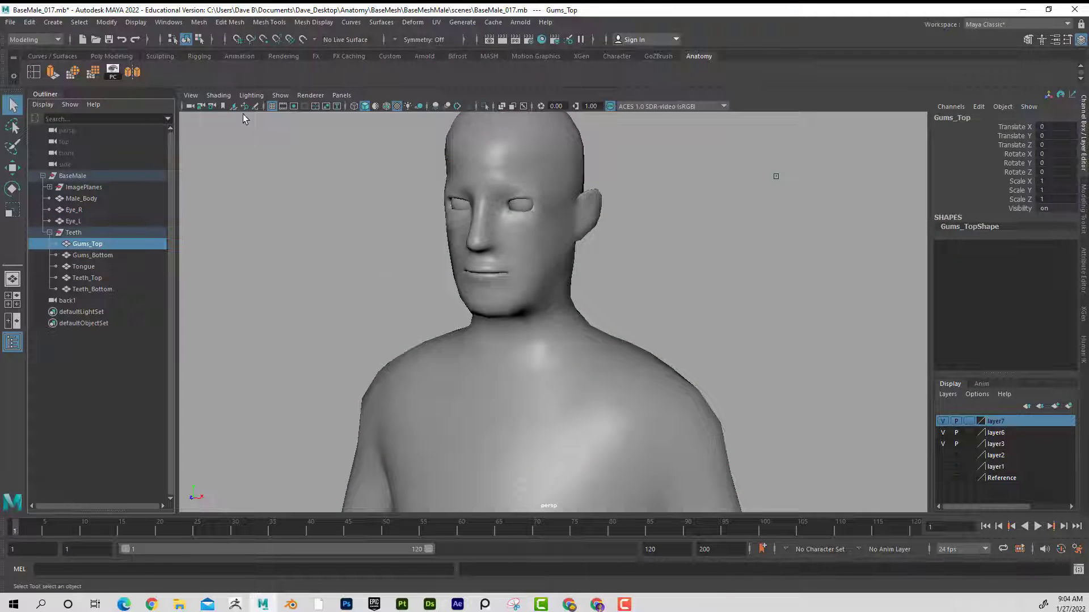
key("4")
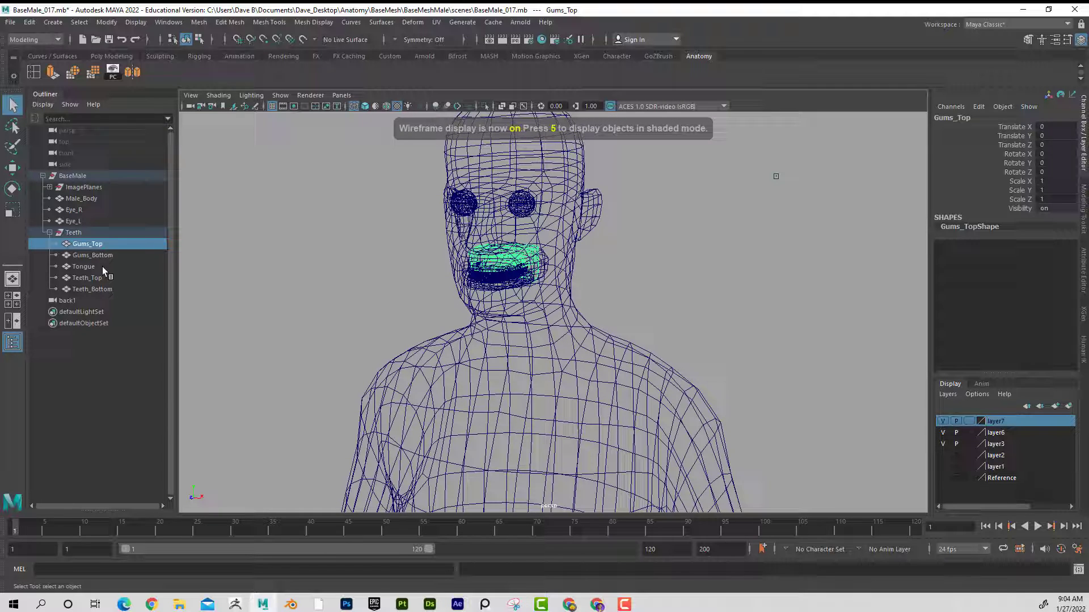
Inspect Teeth_Top and Gums_Top, return to shaded display, and maximize the Maya window
left_click(87, 278)
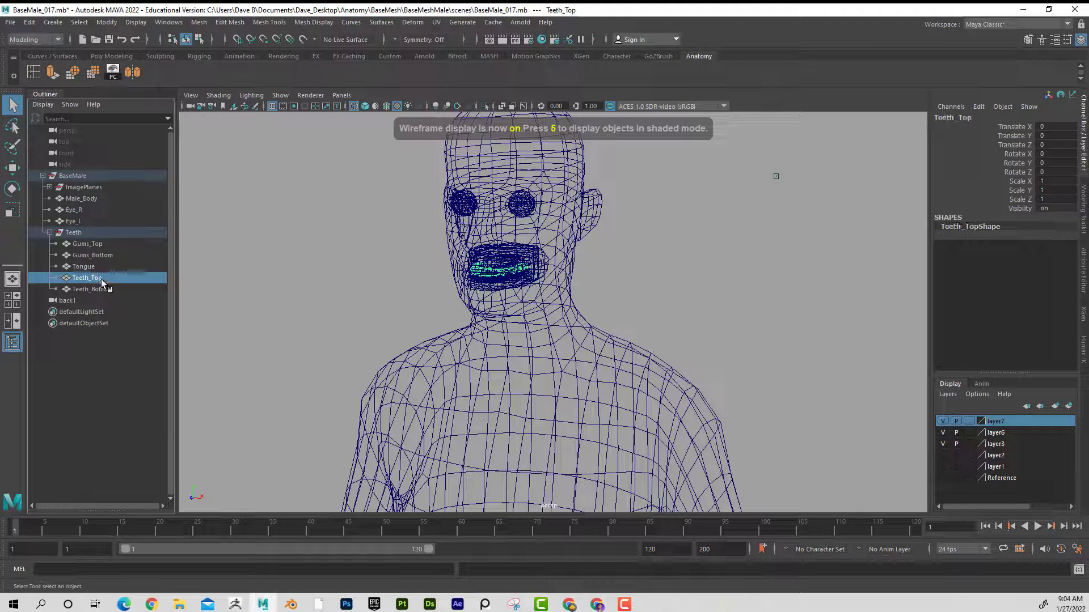
left_click(87, 244)
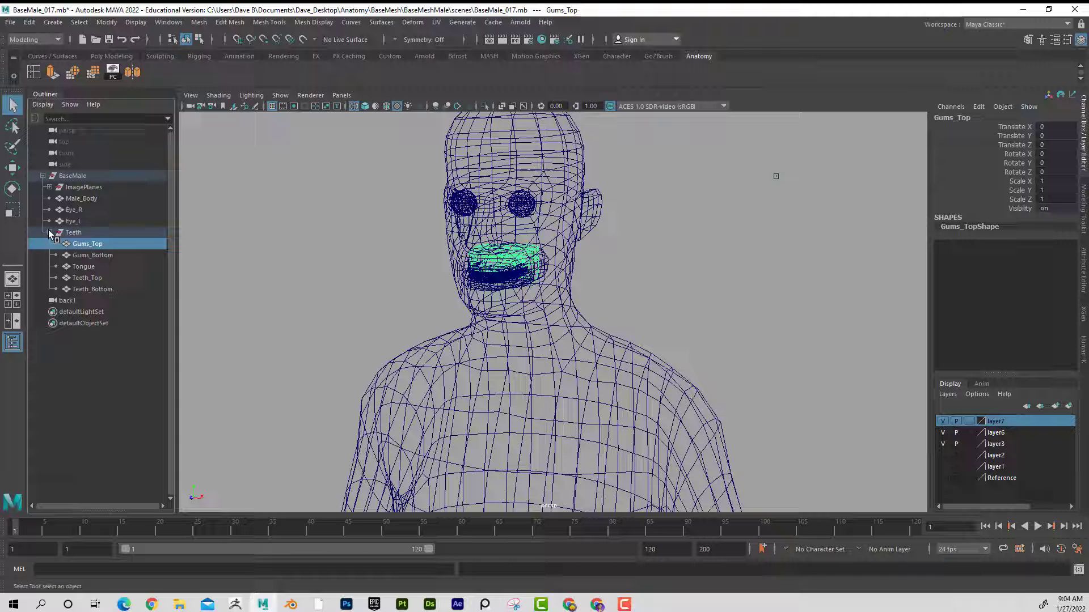
left_click(56, 232)
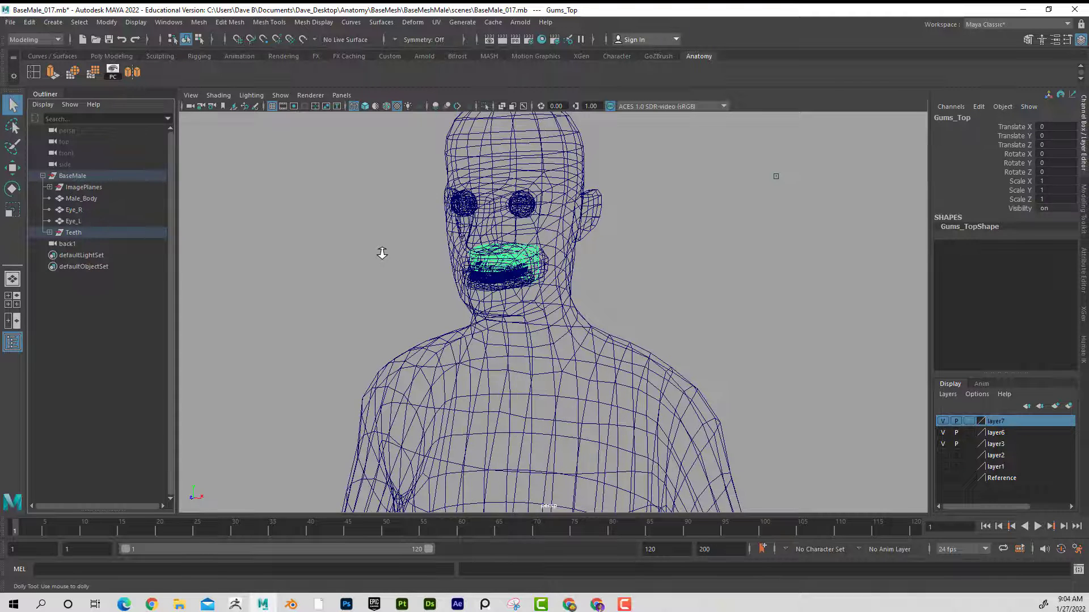
key("5")
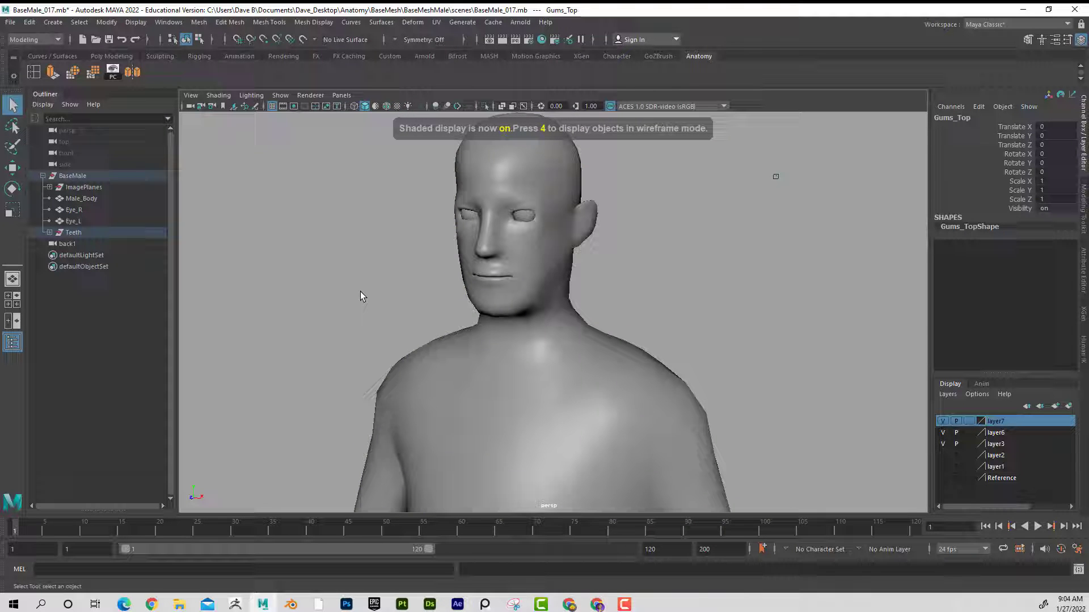
mouse_move(444, 232)
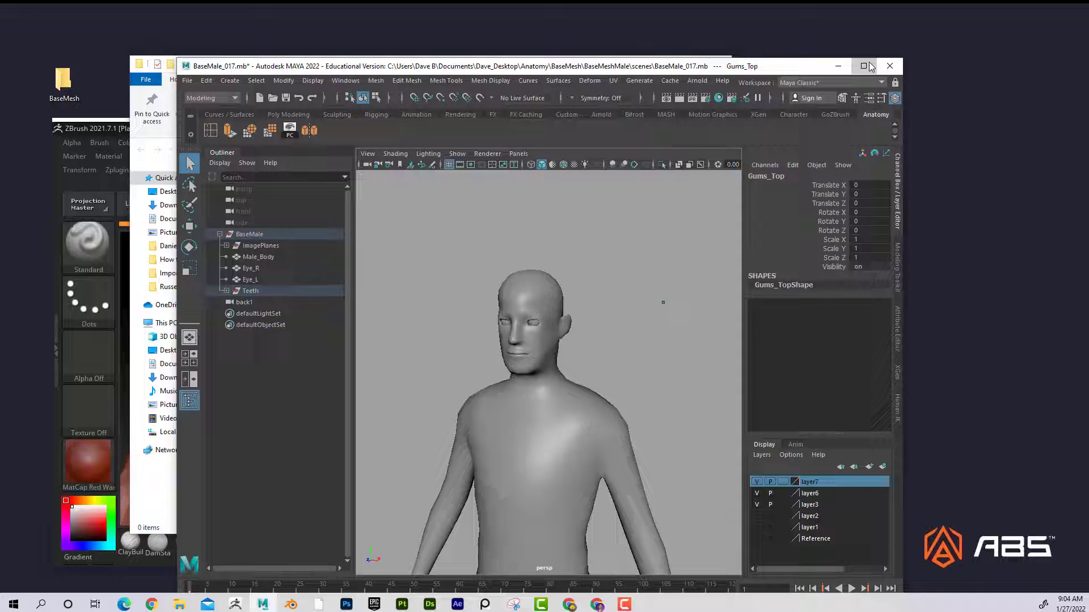
left_click(863, 66)
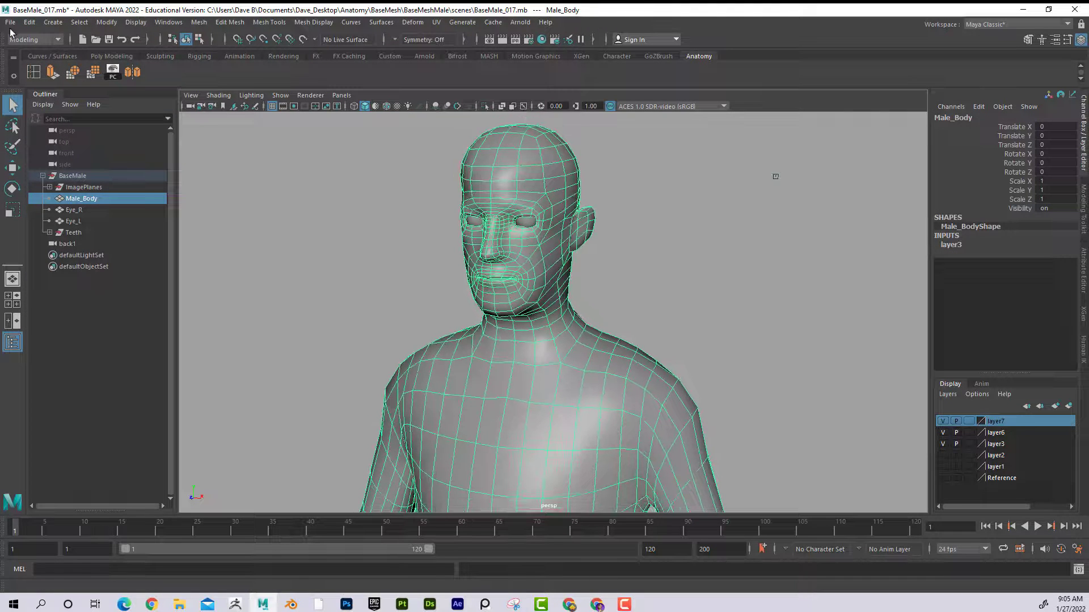
Export the selected Male_Body mesh as OBJ_Body.obj into Desktop\BaseMesh
left_click(10, 21)
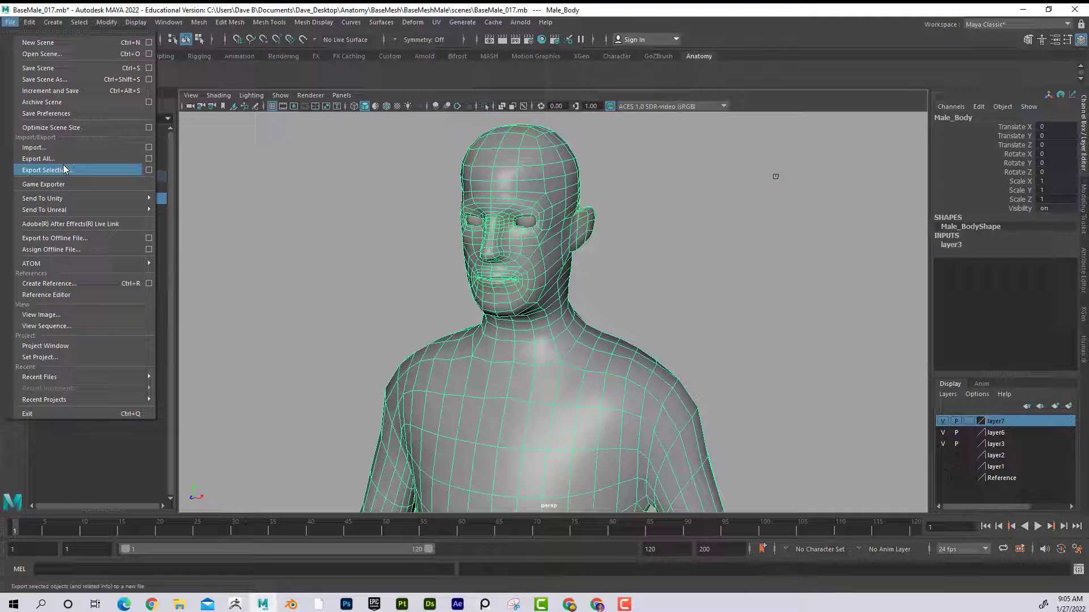
mouse_move(109, 182)
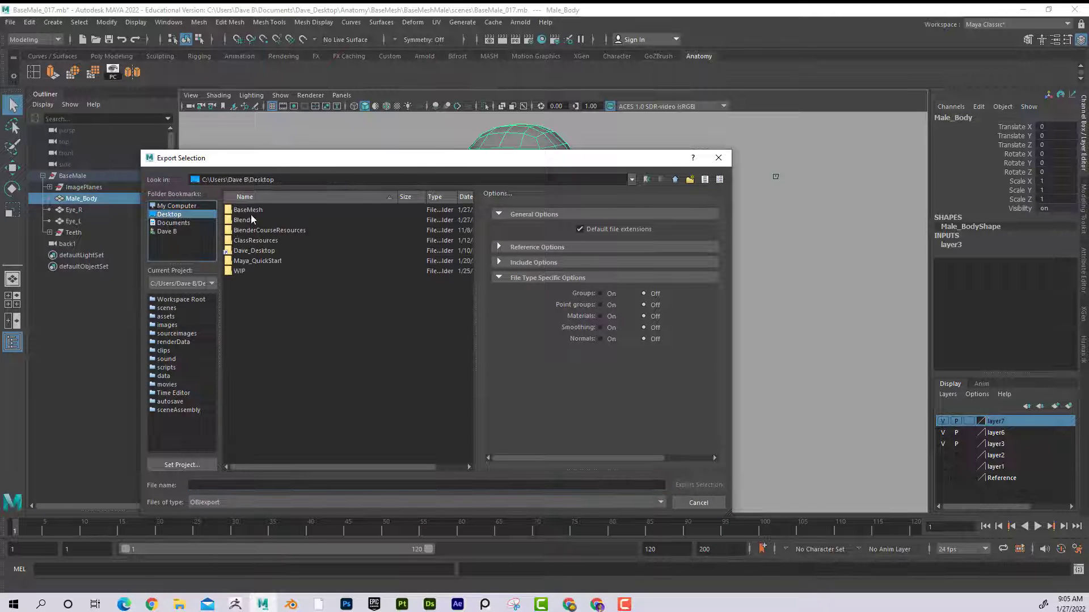
double_click(247, 209)
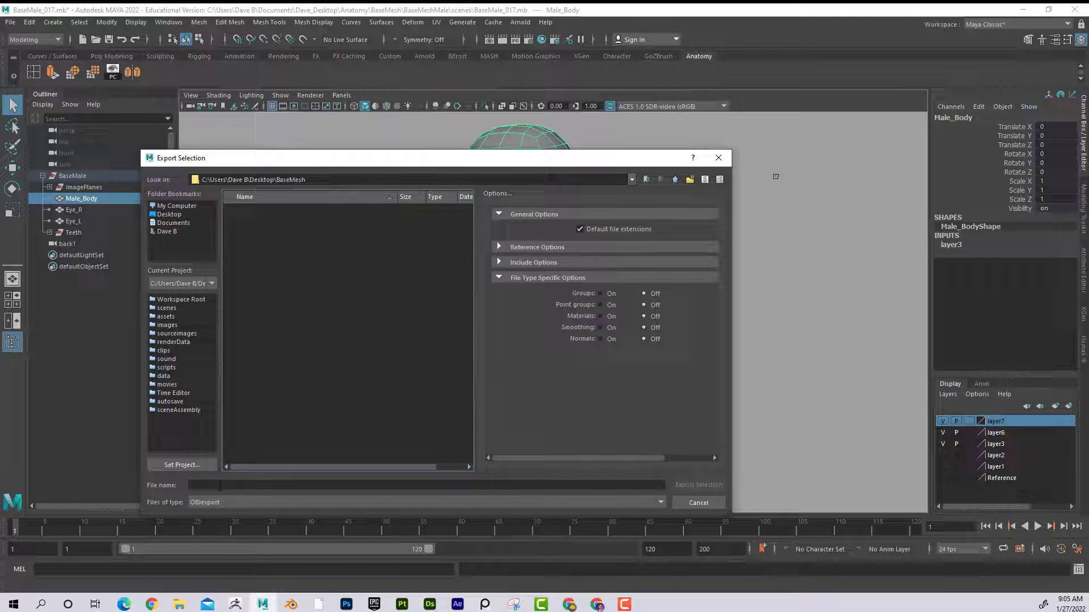
type("OBJ")
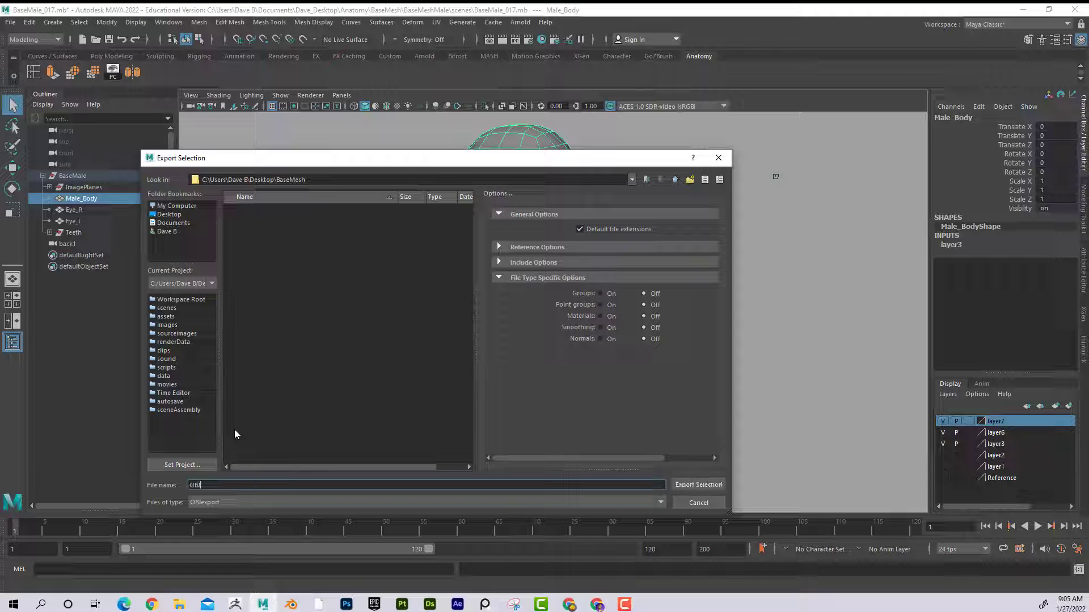
type("_Body")
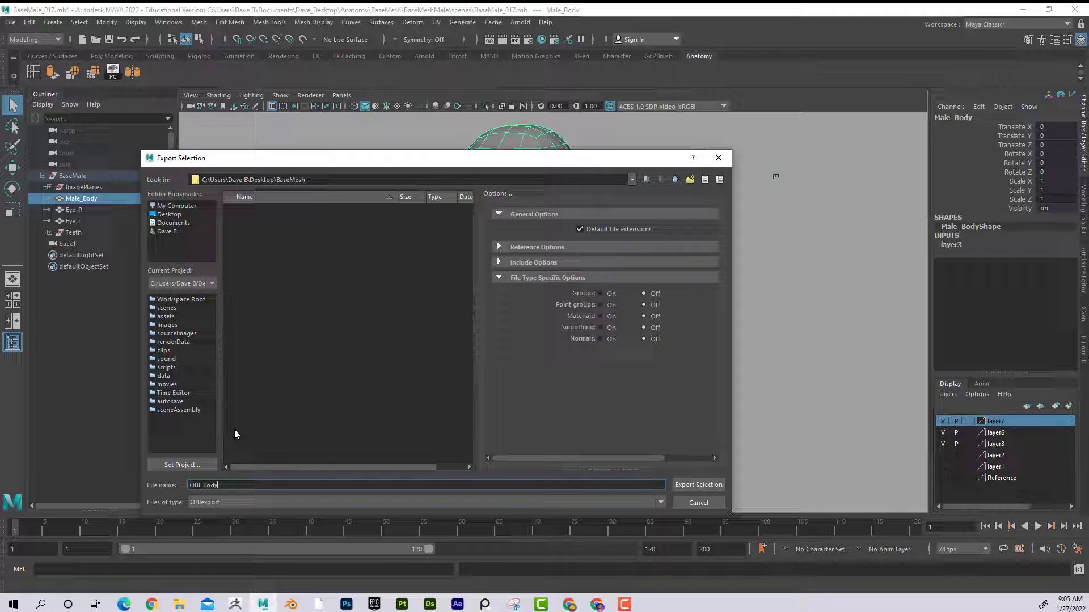
mouse_move(481, 421)
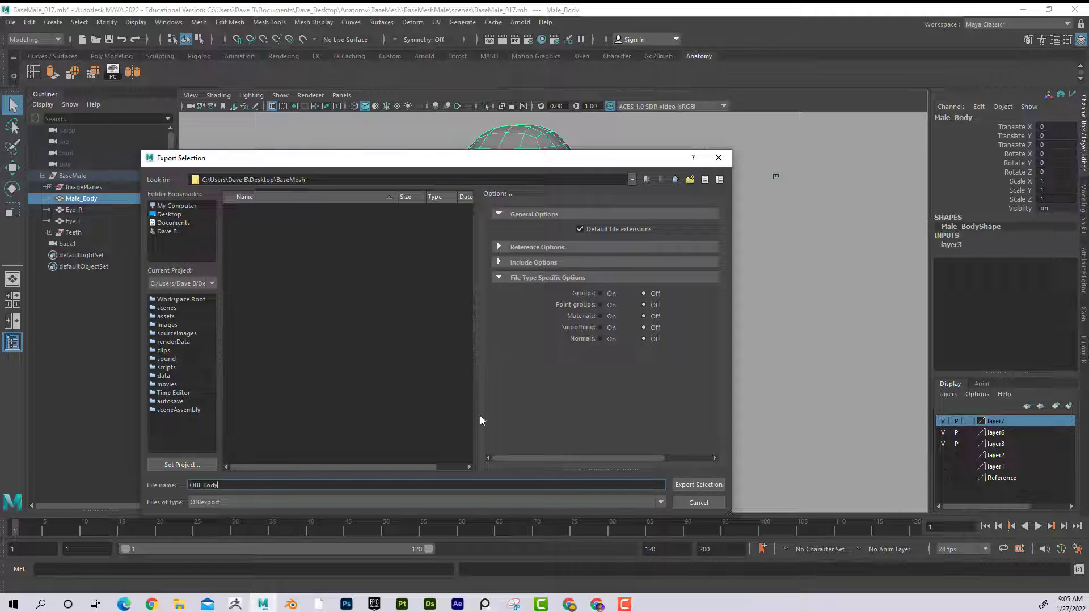
mouse_move(627, 502)
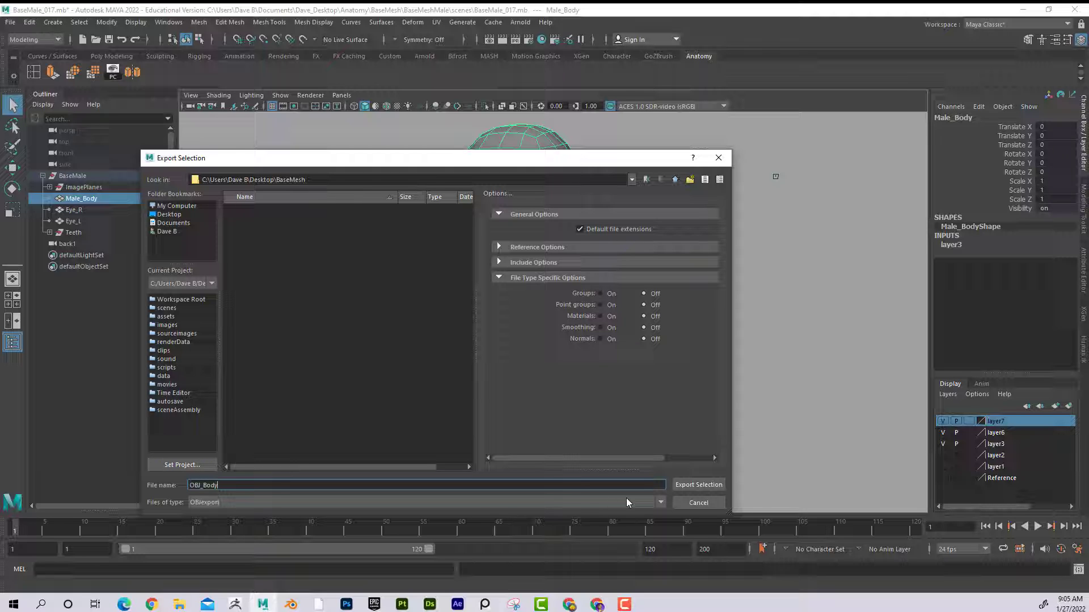
left_click(697, 485)
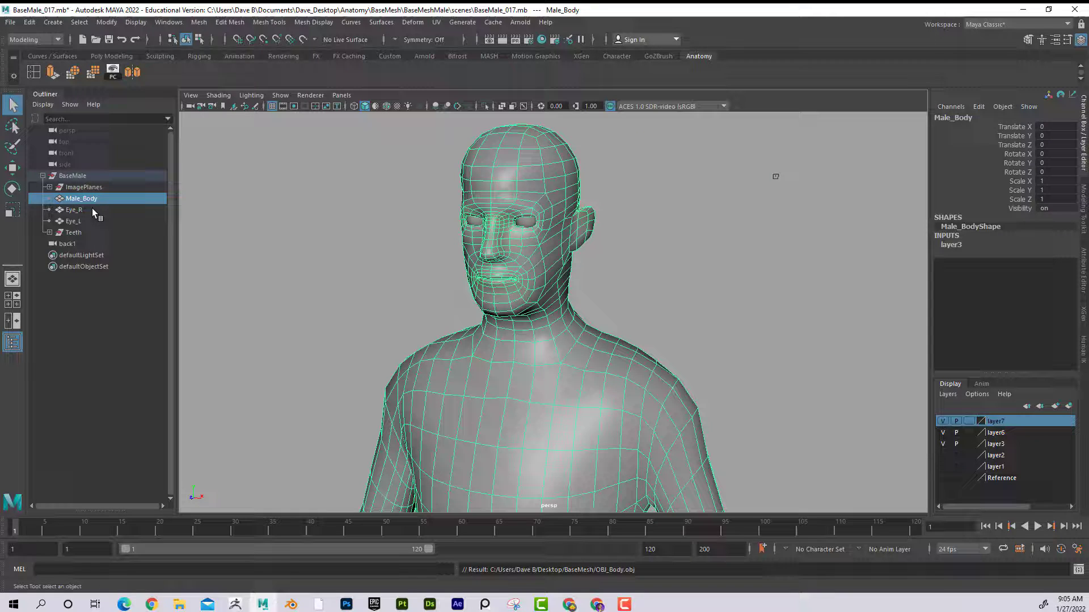
Combine the Eye_R and Eye_L meshes into a single eyes mesh
left_click(74, 209)
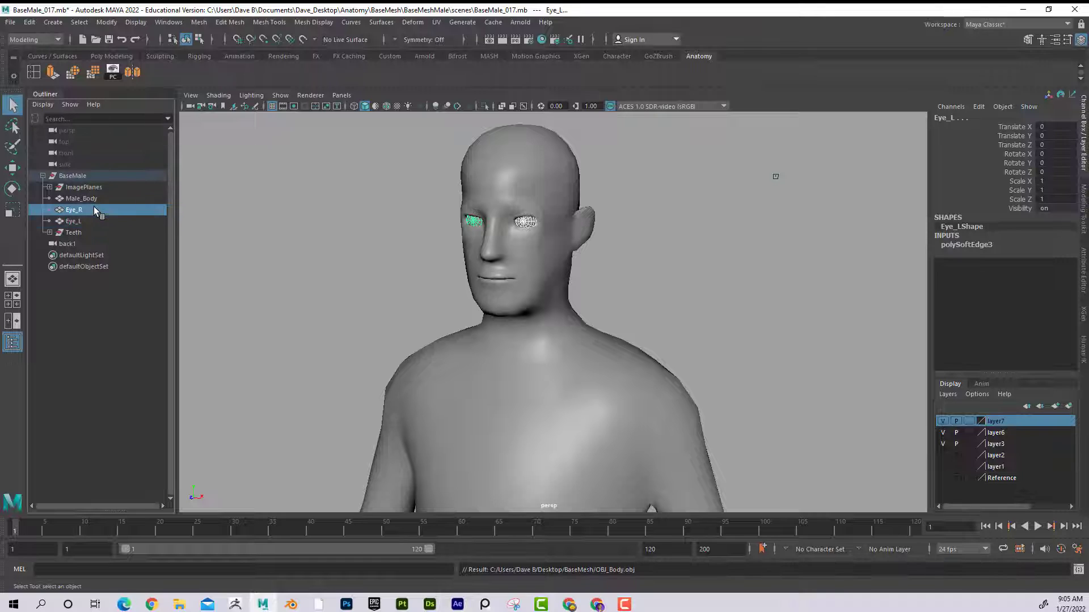
left_click(74, 210)
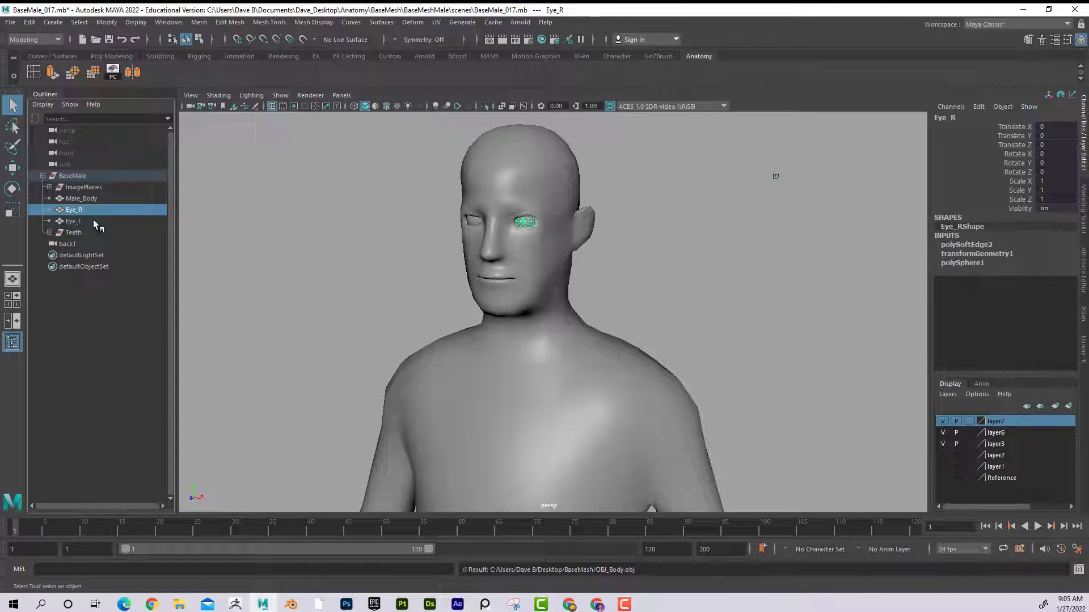
left_click(73, 220)
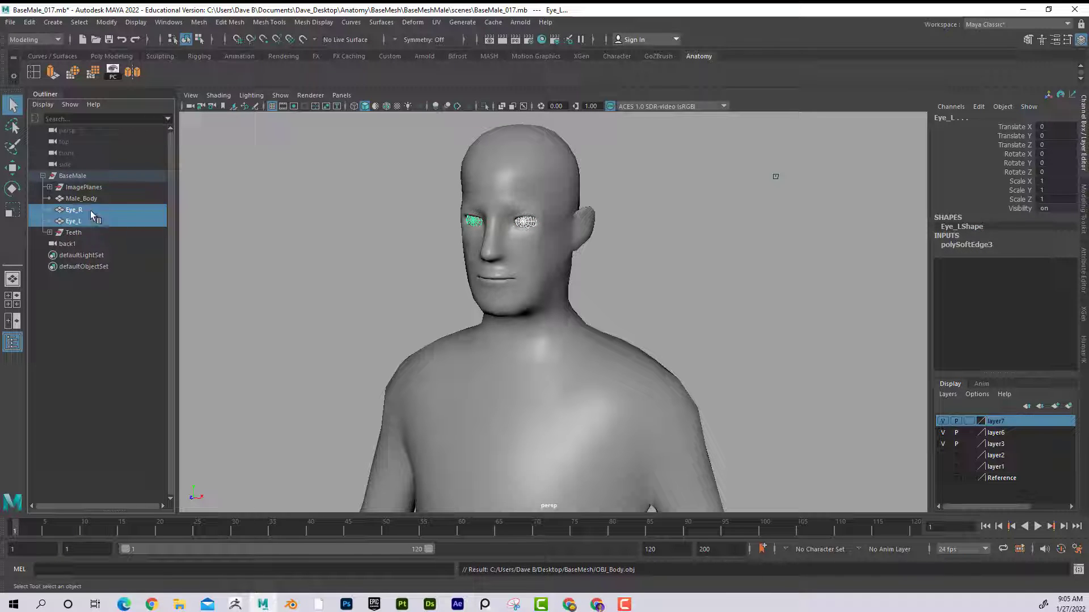
left_click(199, 23)
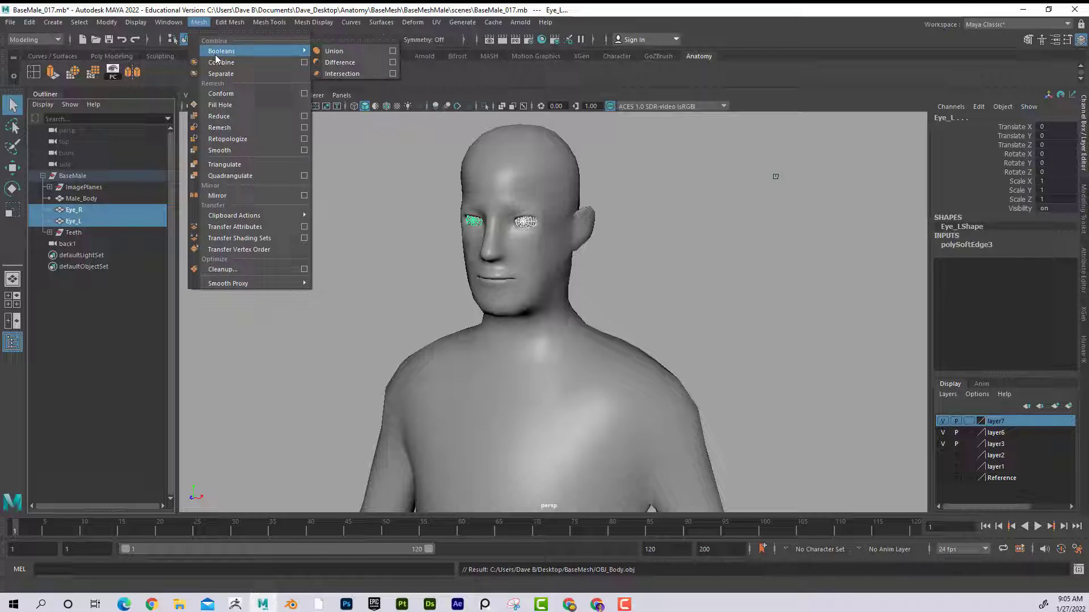
left_click(334, 50)
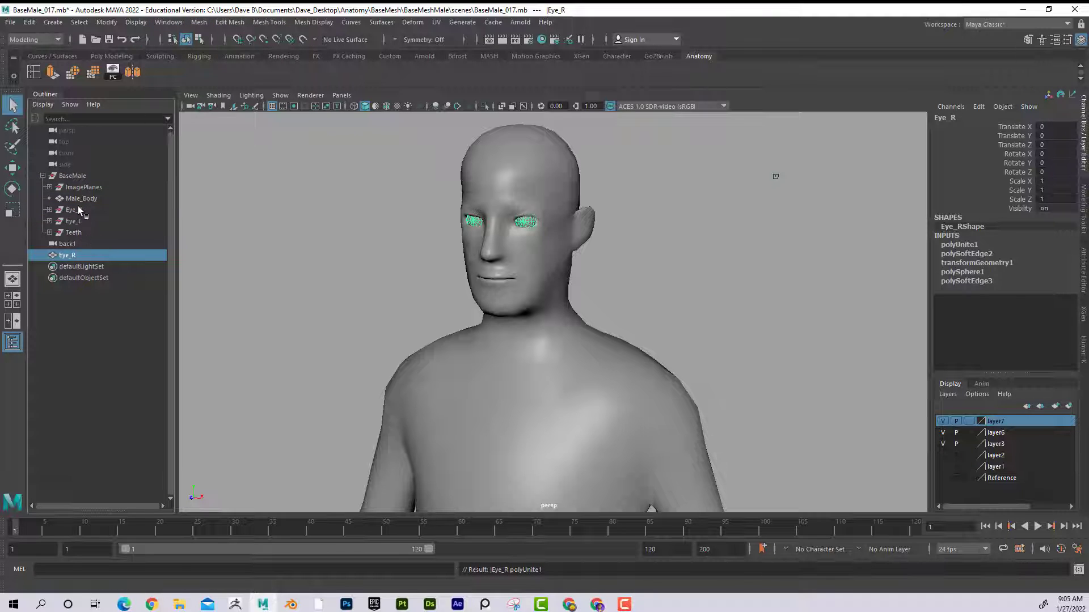
Select the combined eyes mesh and export it as OBJ_Eyes.obj
left_click(74, 210)
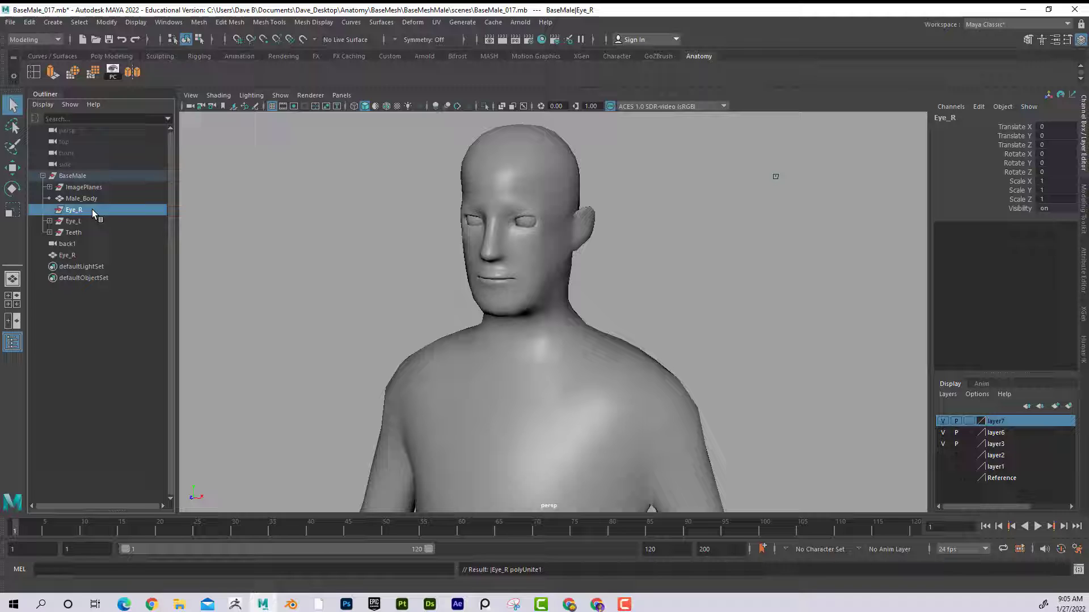
left_click(74, 220)
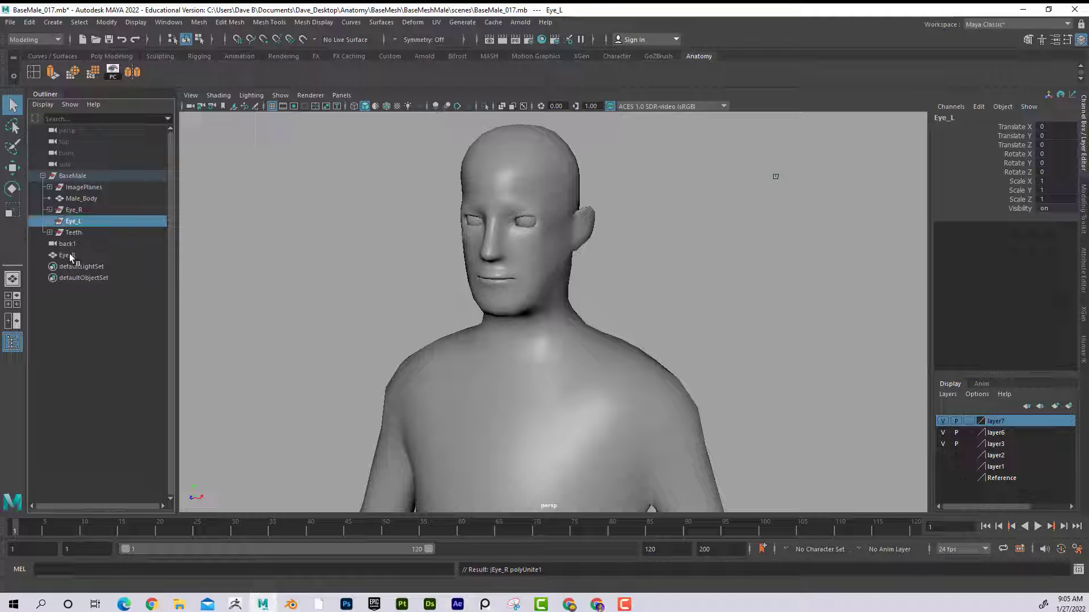
left_click(67, 255)
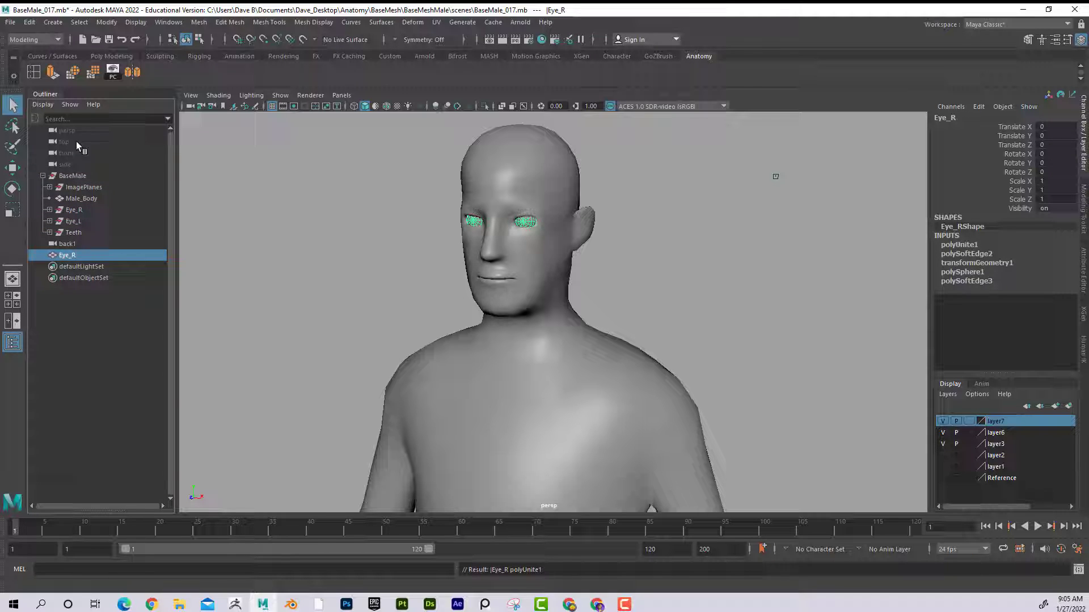
left_click(11, 23)
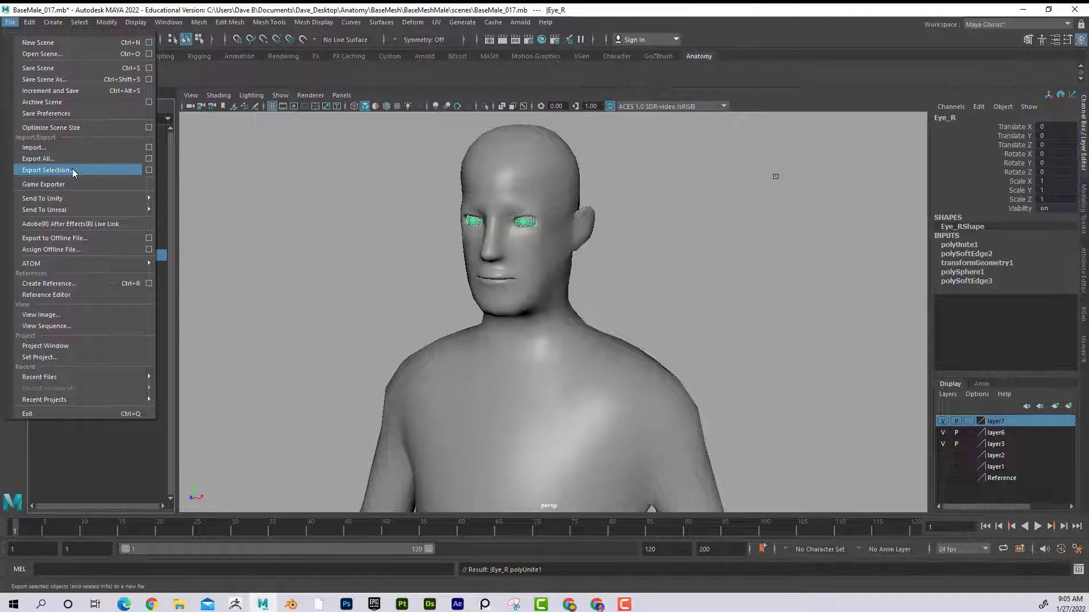
left_click(45, 170)
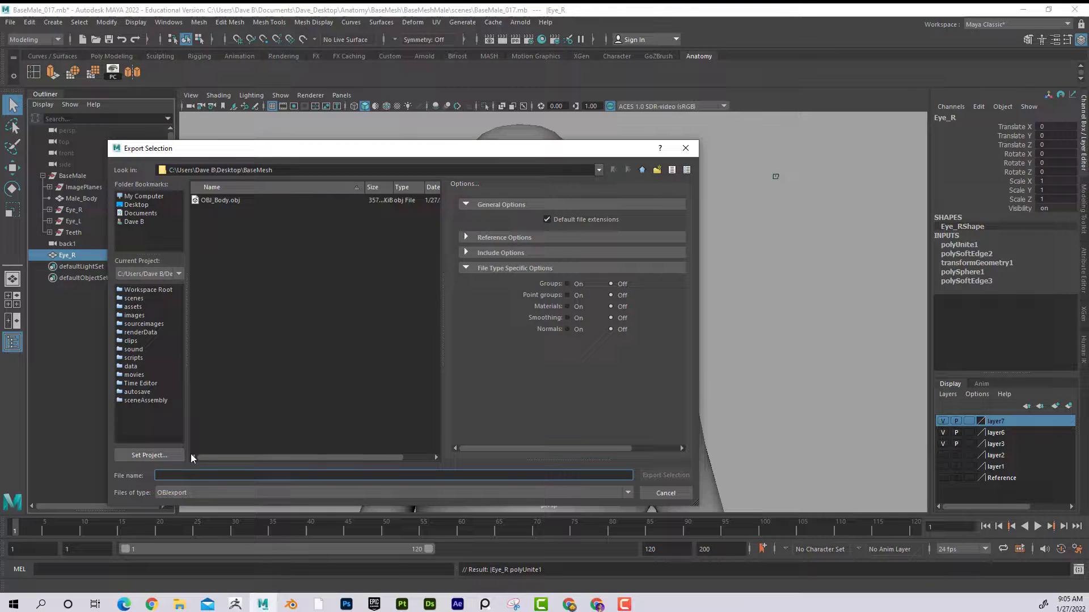
type("OBJ_Eyes")
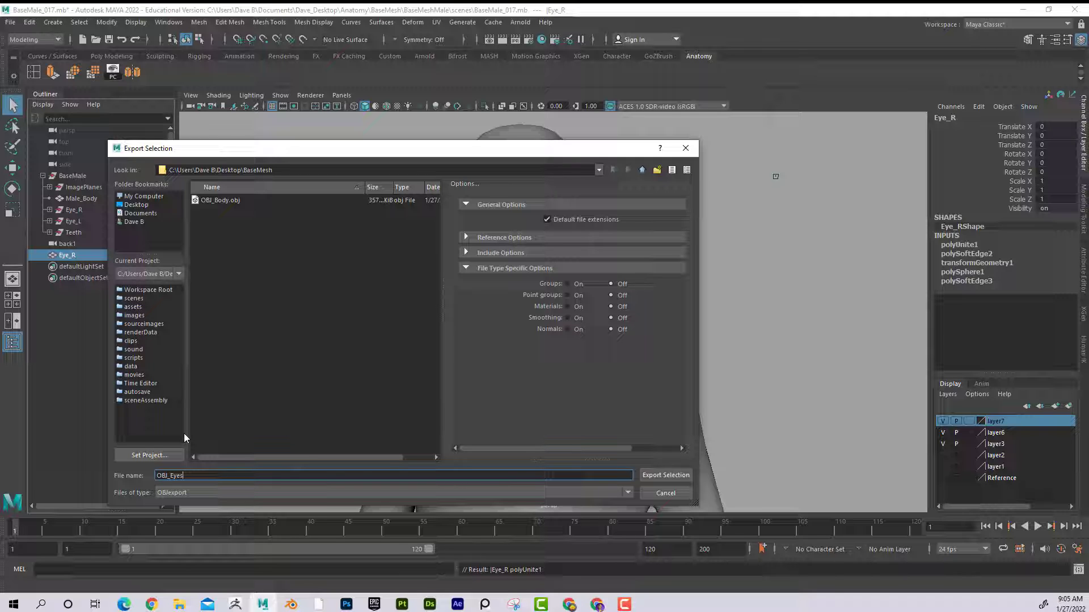
left_click(664, 476)
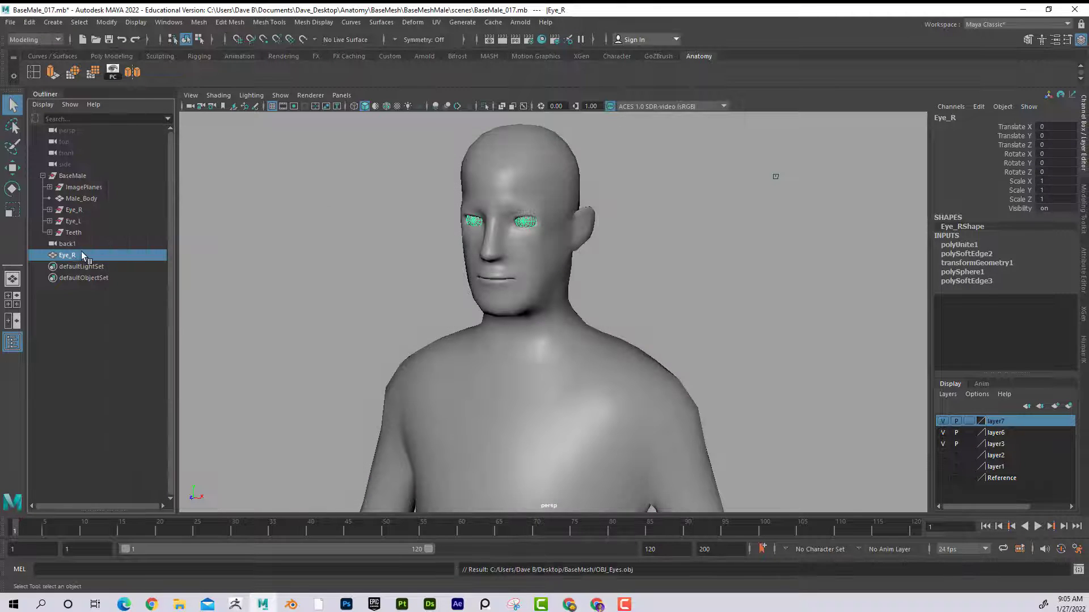
Select the Teeth group and check the Mesh menu's Separate command
left_click(73, 232)
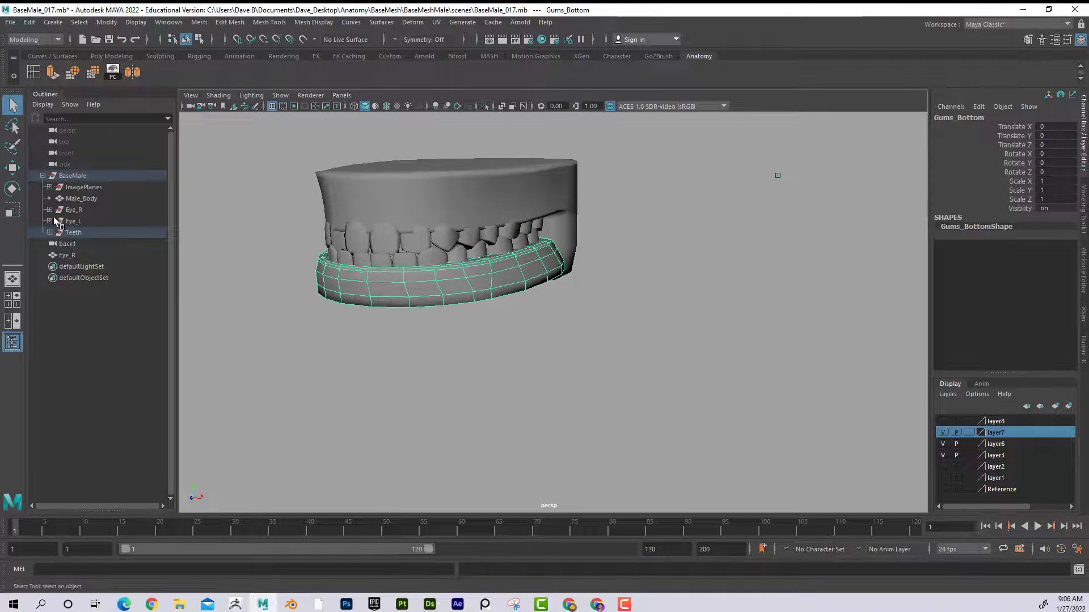
left_click(74, 232)
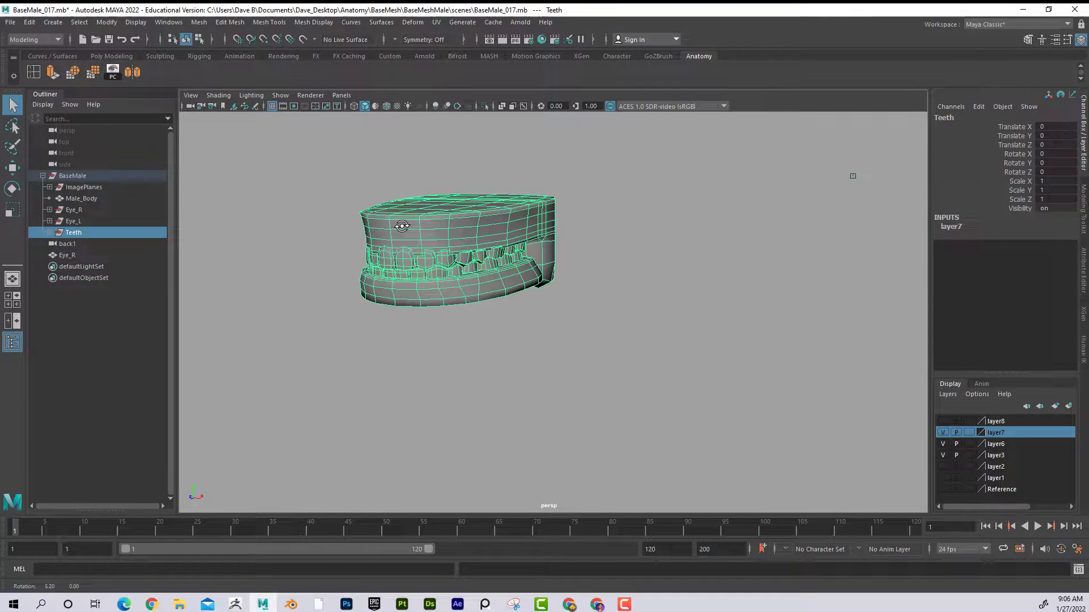
left_click(199, 21)
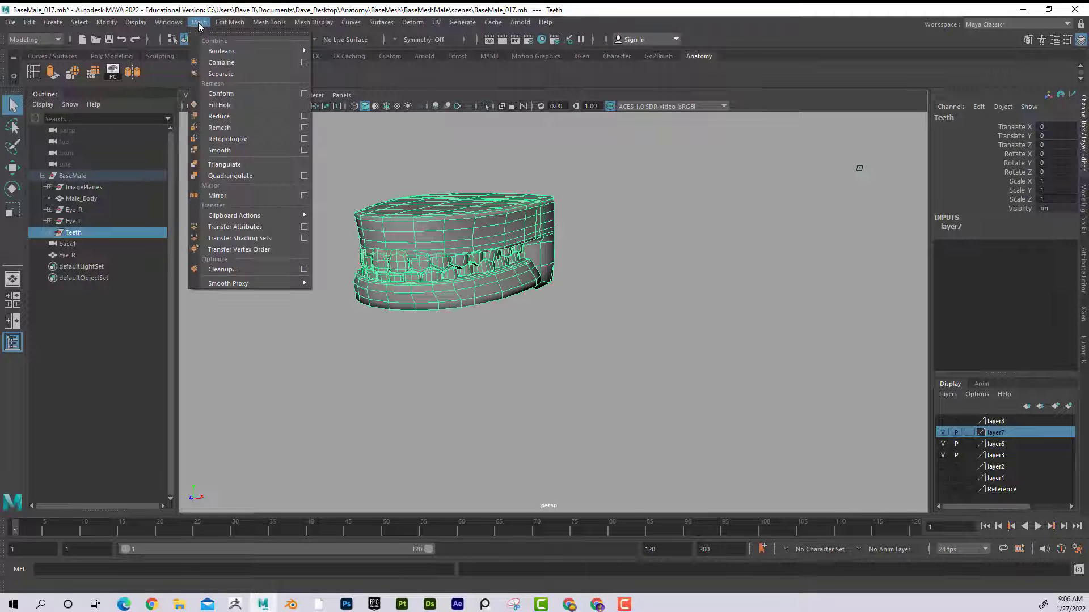
mouse_move(250, 74)
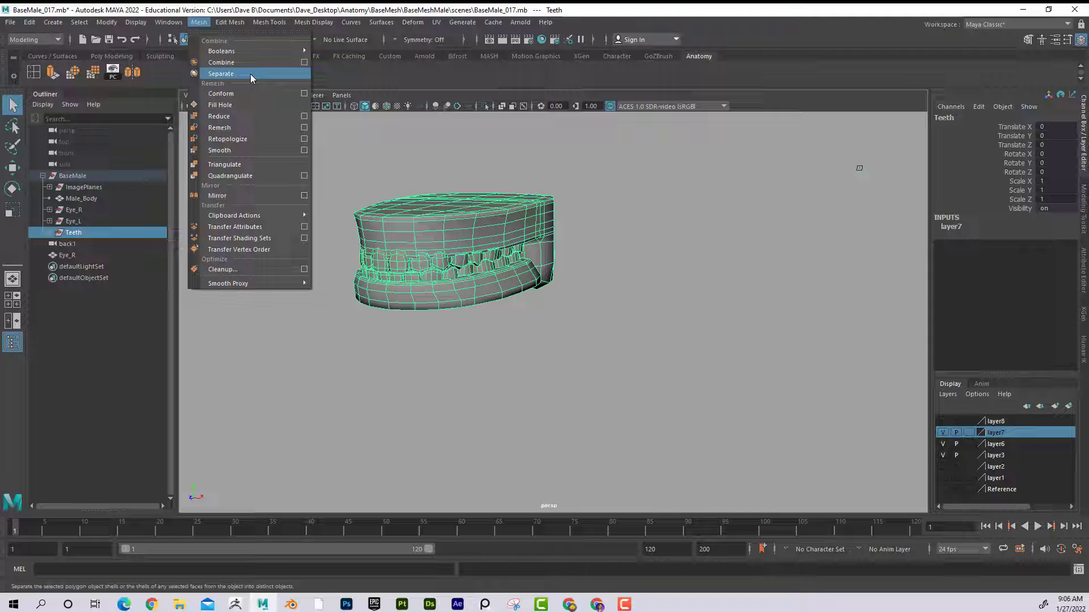
mouse_move(221, 62)
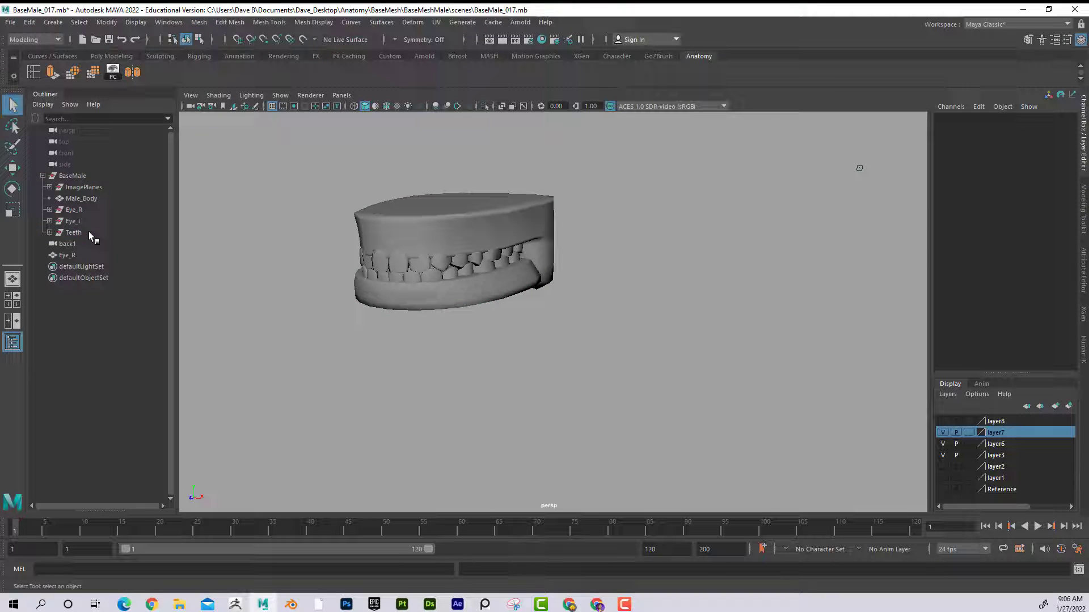
Export the Teeth selection as OBJ_Teeth.obj, then open the BaseMesh folder and go to ZBrush
left_click(73, 231)
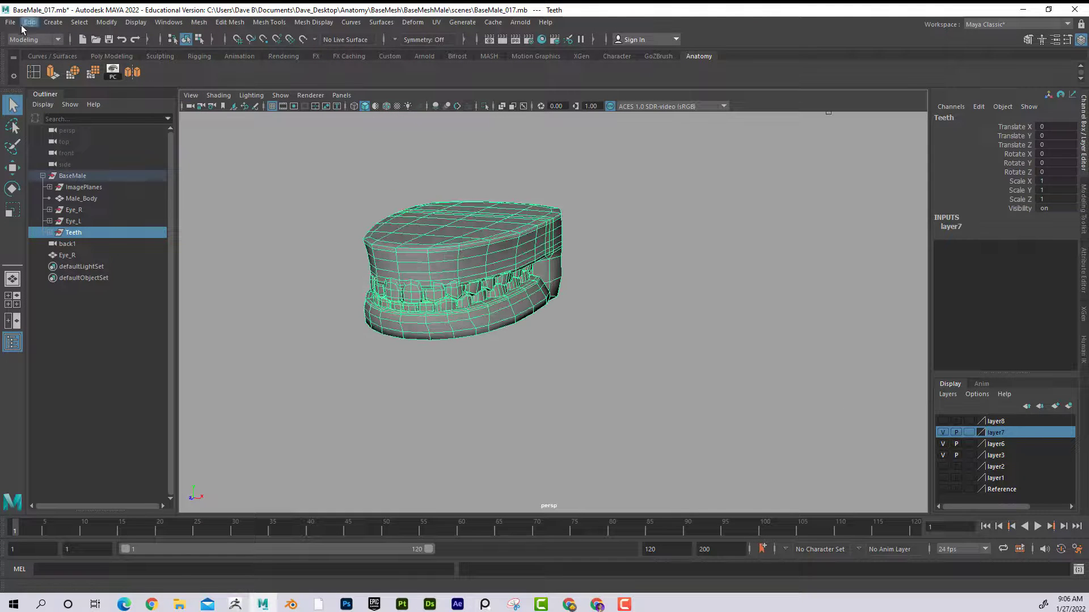
left_click(10, 21)
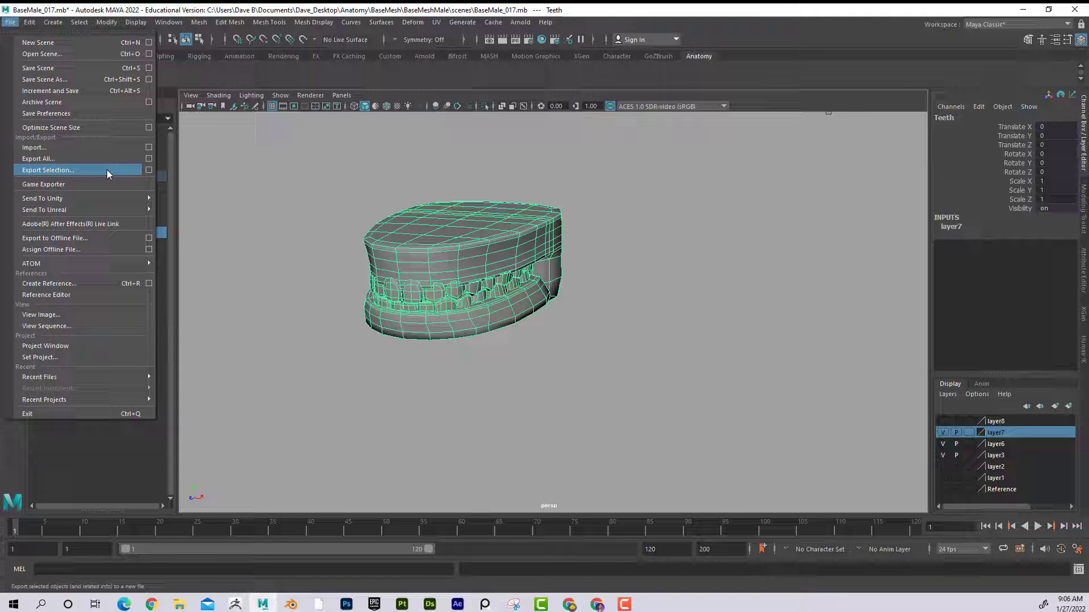
left_click(47, 170)
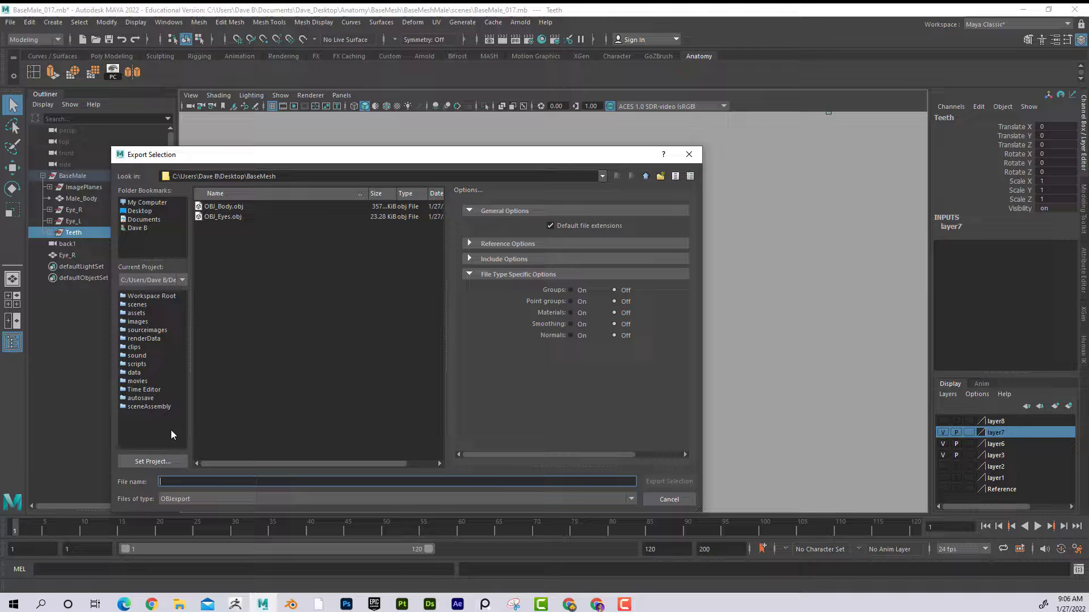
type("OBJ_Teeth")
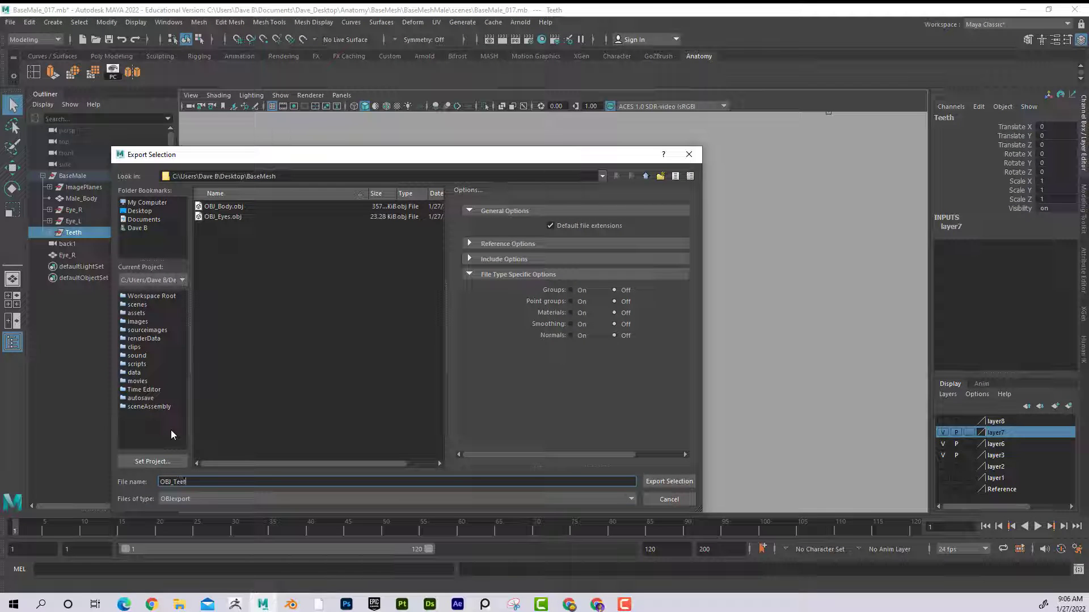
mouse_move(158, 429)
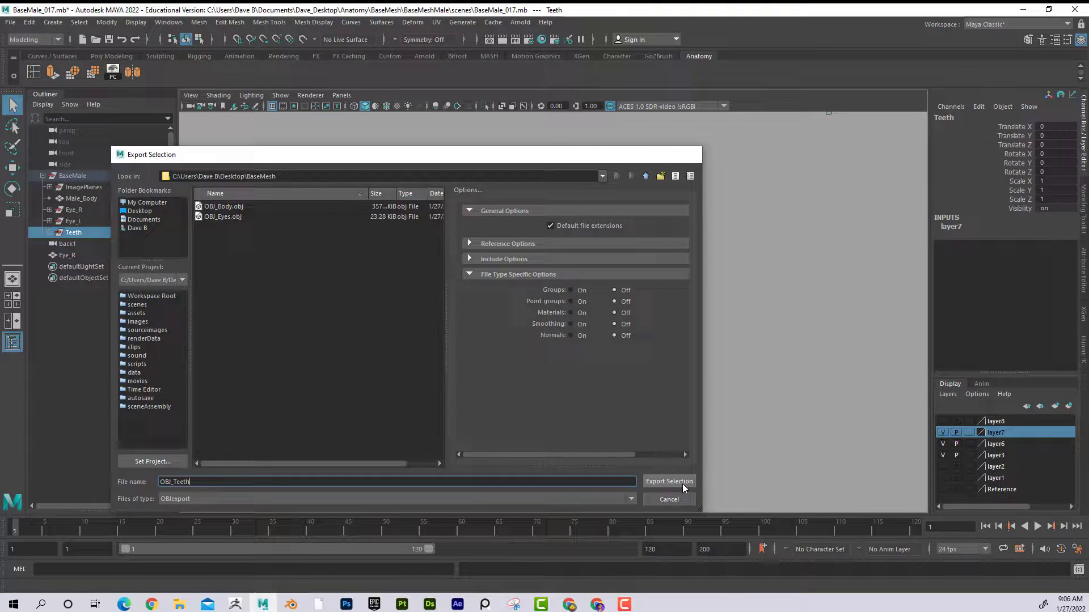
left_click(667, 481)
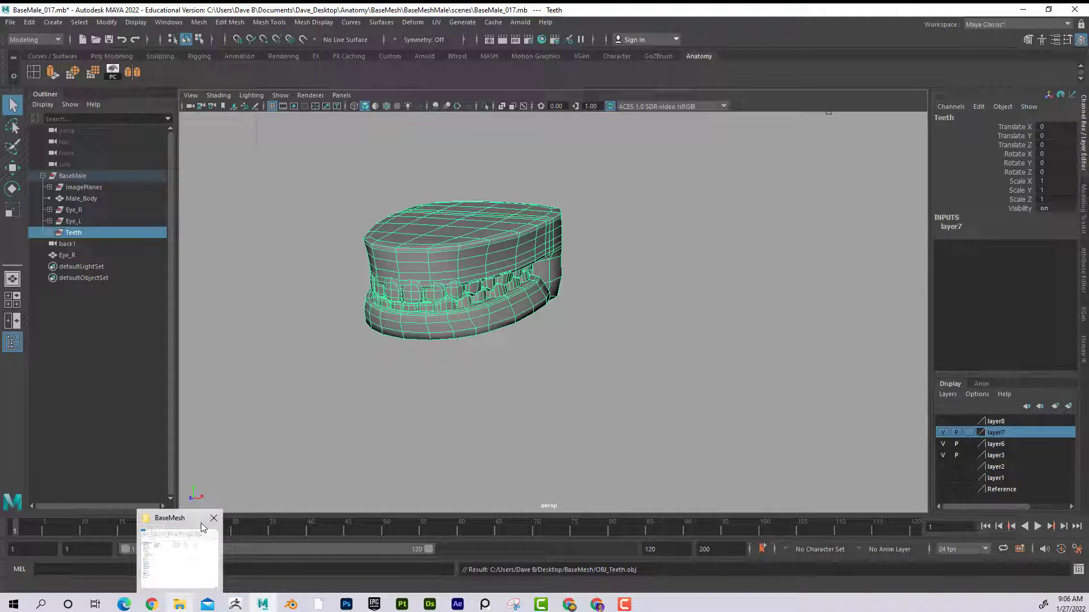
left_click(176, 549)
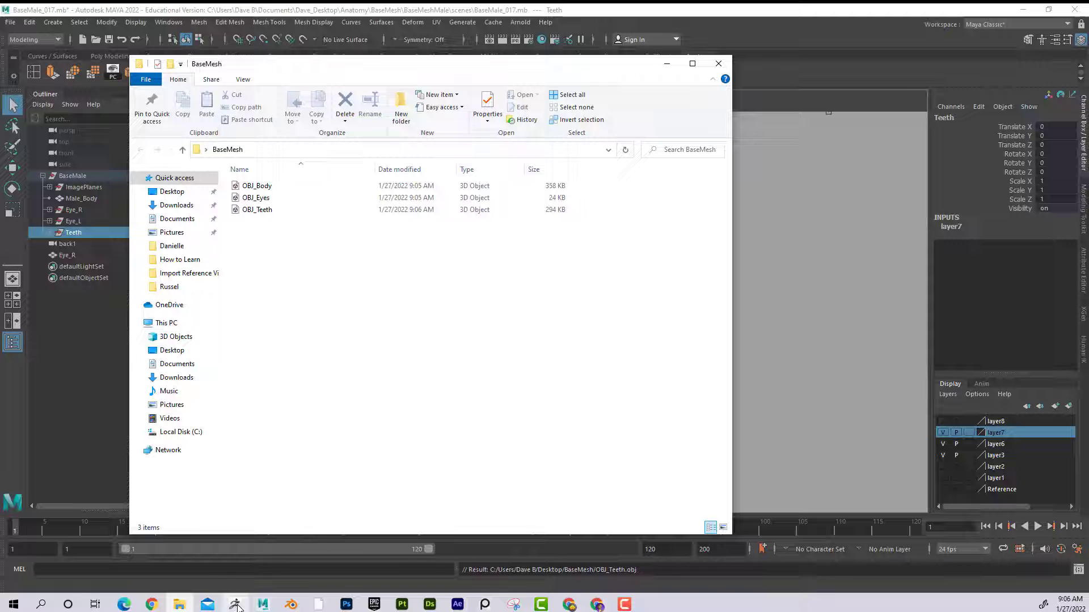
left_click(235, 604)
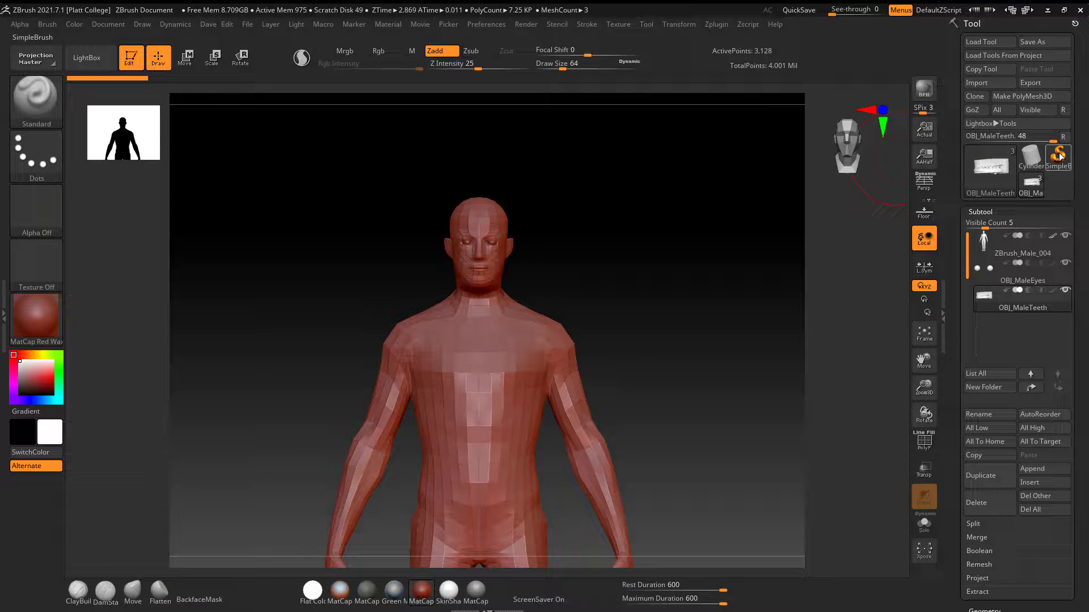
Make SimpleBrush the active tool, confirming the switch, and re-dock the Tool palette
left_click(1058, 165)
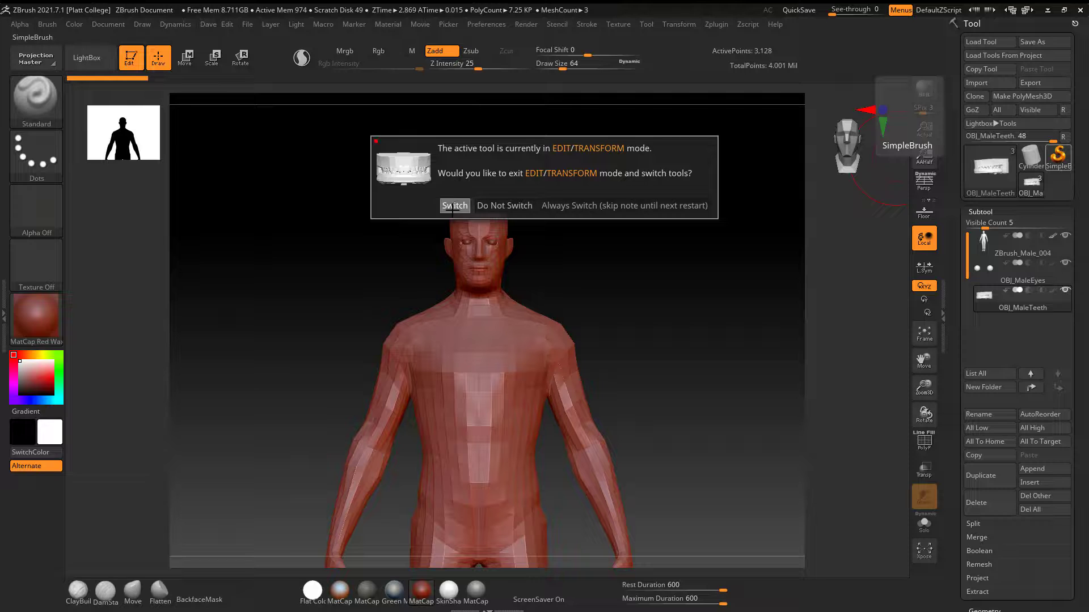
left_click(454, 205)
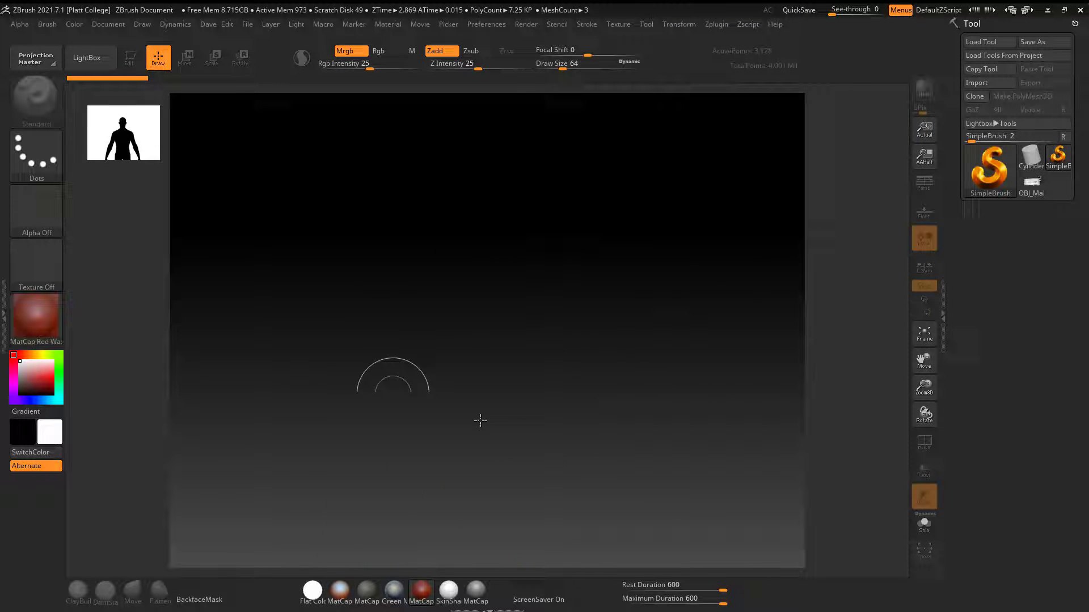
mouse_move(730, 254)
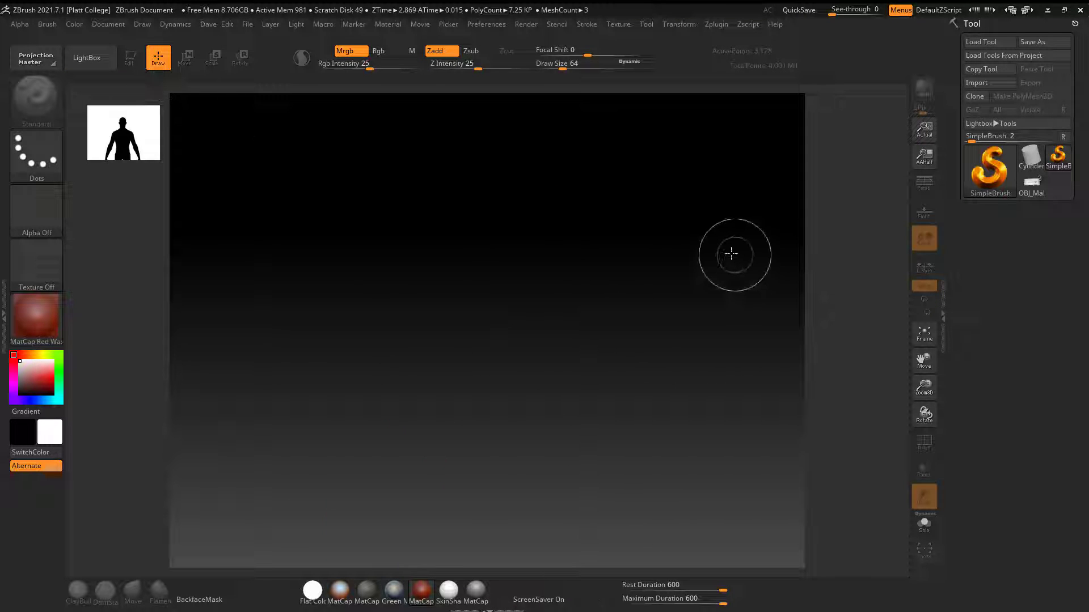
mouse_move(850, 148)
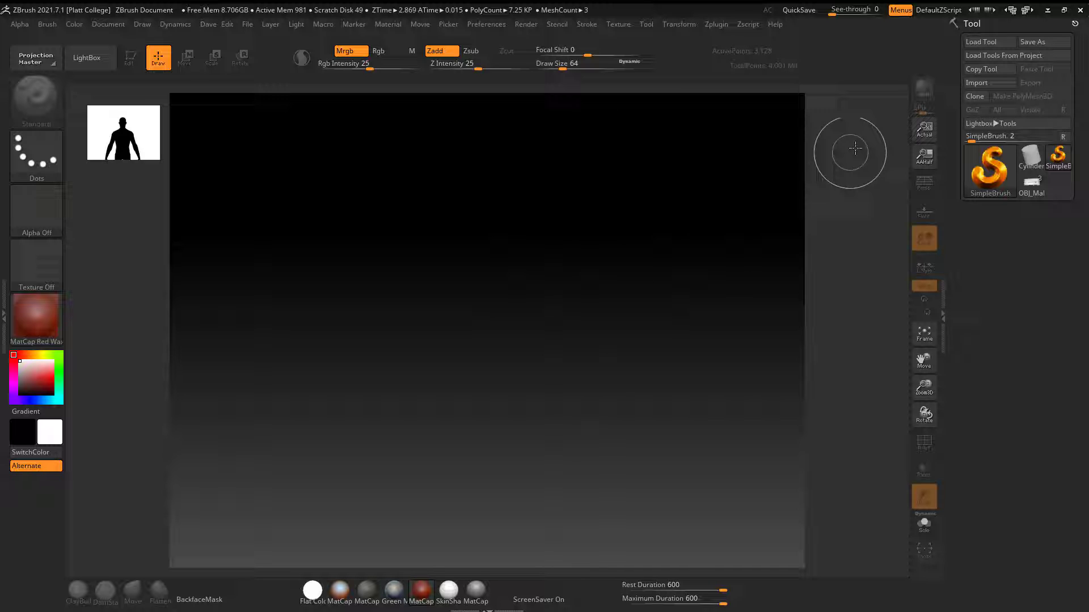
mouse_move(941, 102)
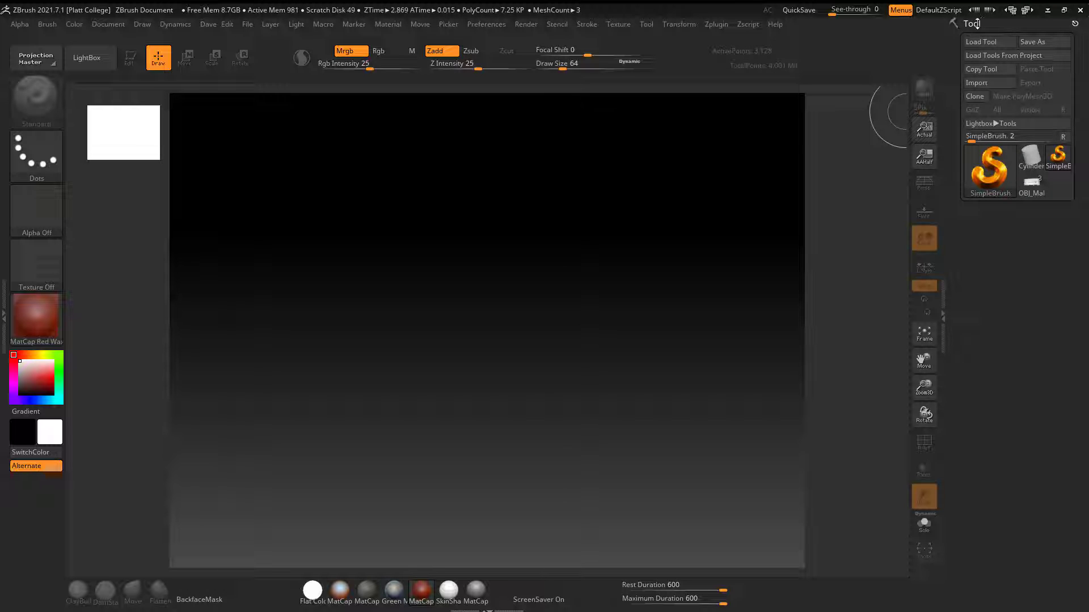
left_click(646, 24)
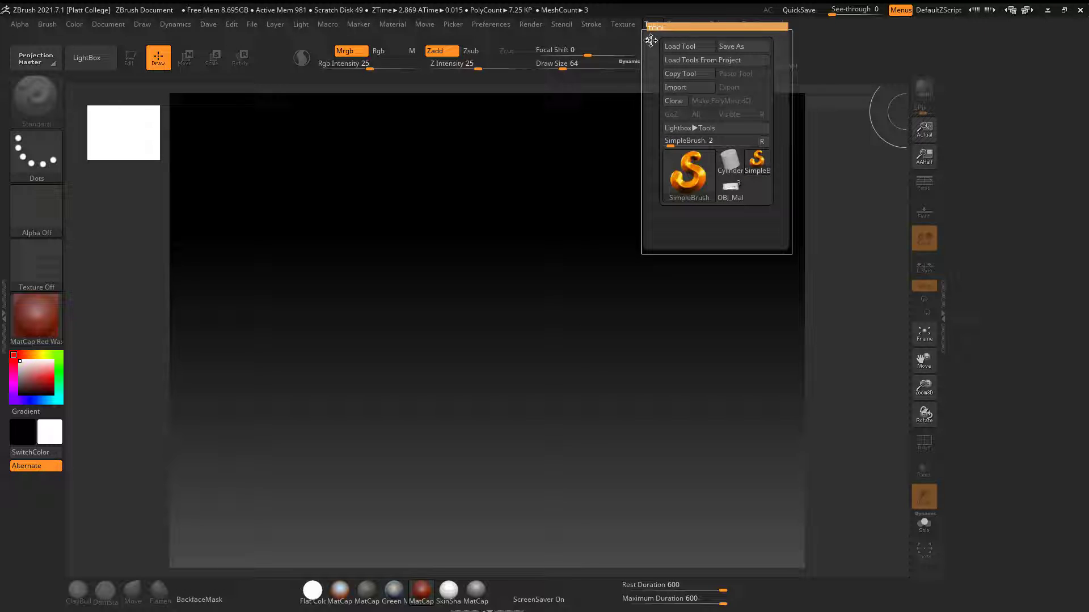
left_click(650, 24)
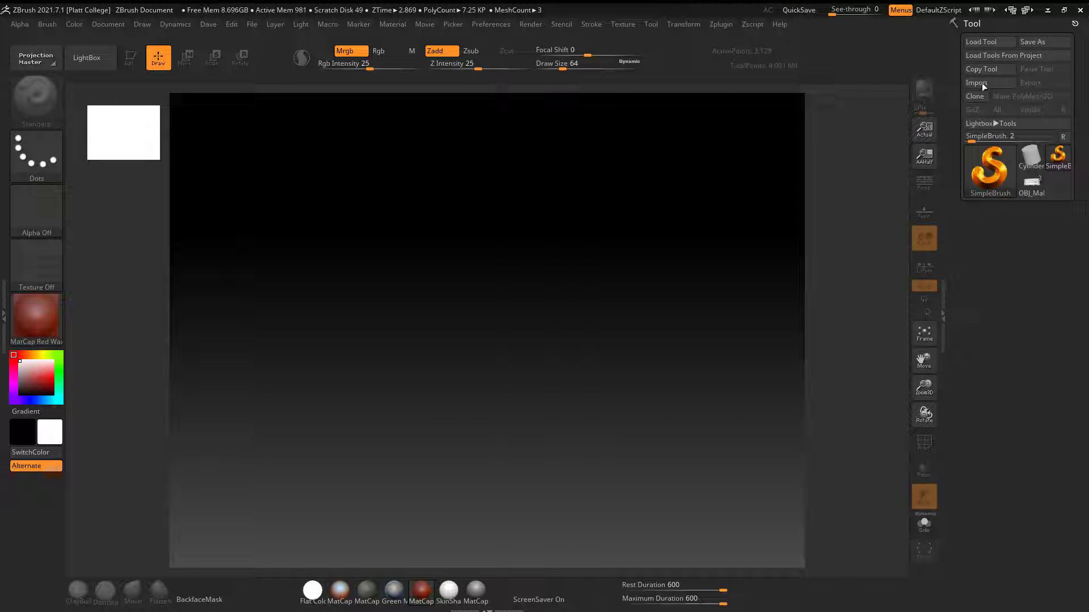
mouse_move(977, 82)
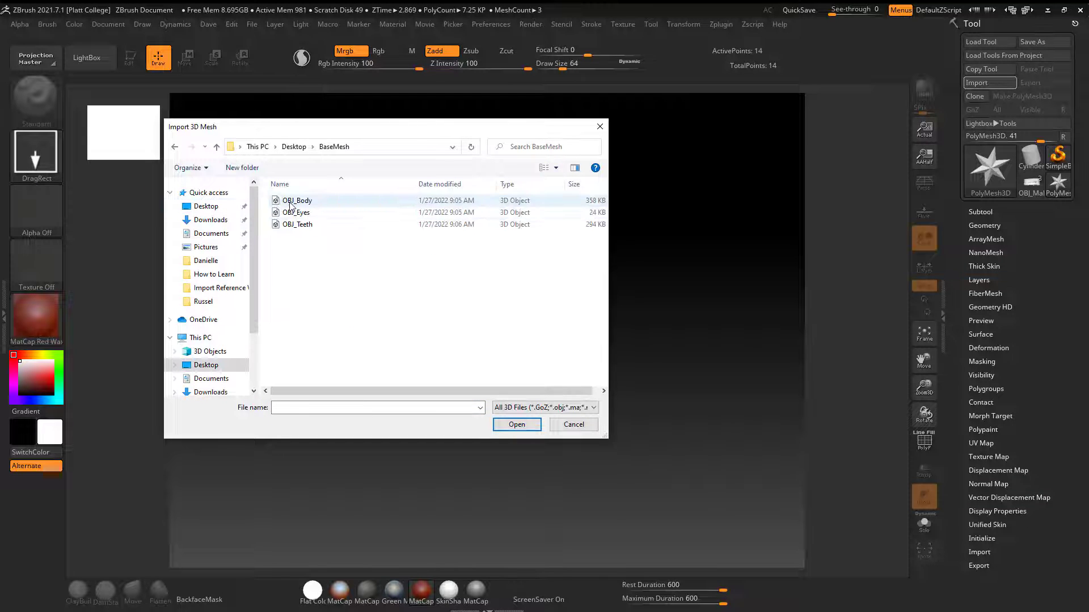
Load OBJ_Body.obj from Desktop\BaseMesh as a ZBrush tool
left_click(297, 200)
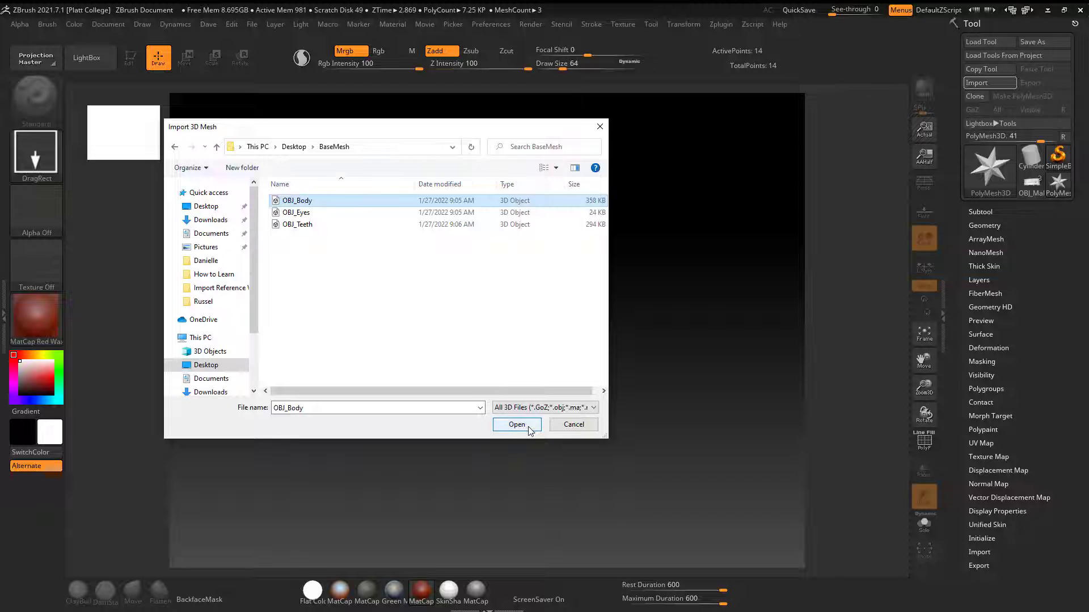
left_click(515, 424)
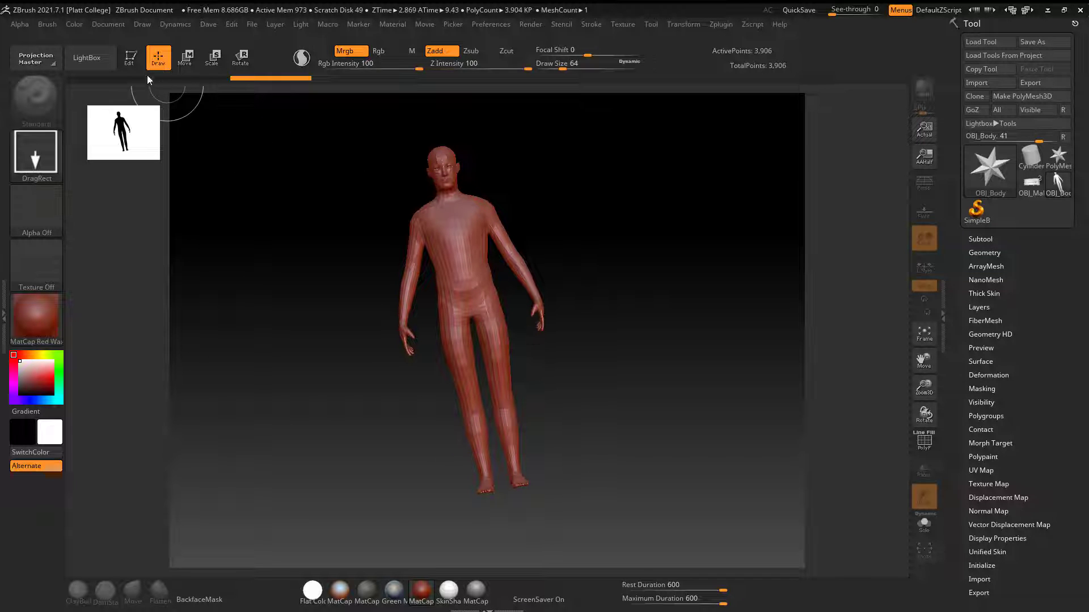
mouse_move(129, 56)
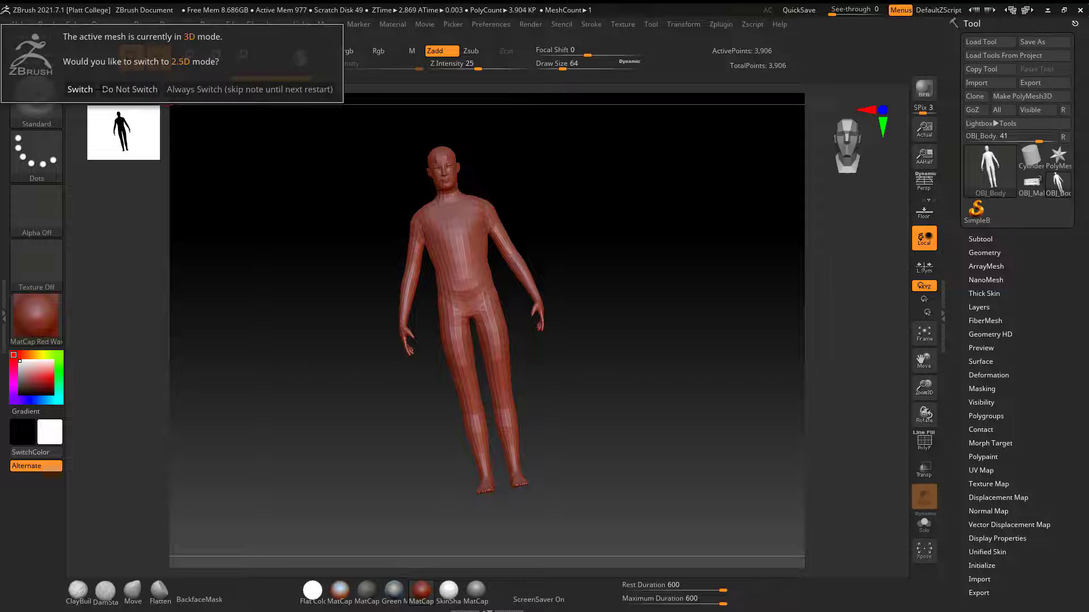
Draw OBJ_Body on the canvas and enter Edit mode for 3D editing
left_click(129, 89)
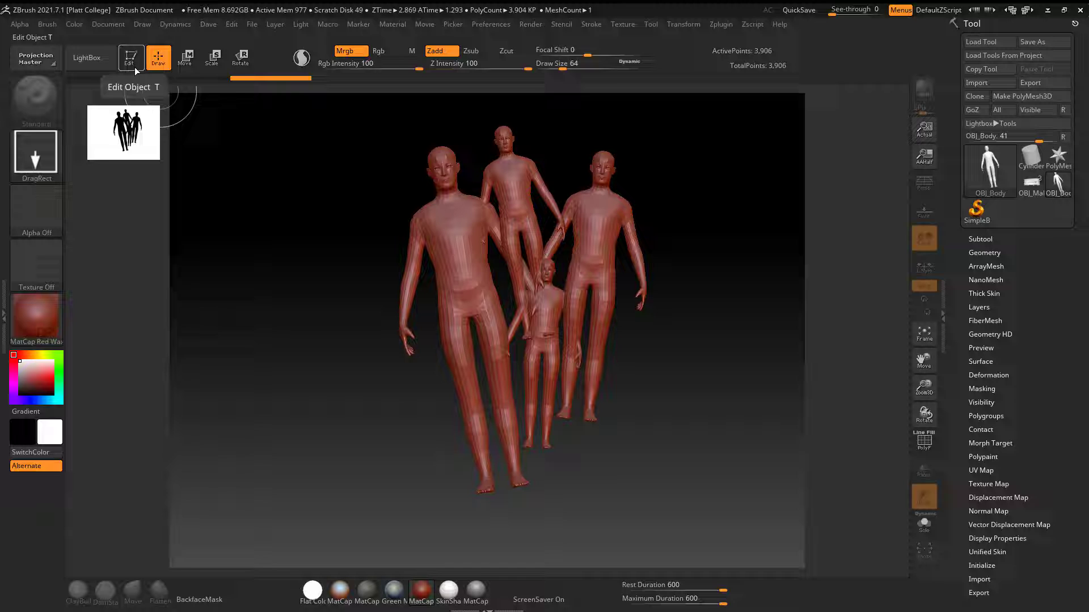
left_click(158, 59)
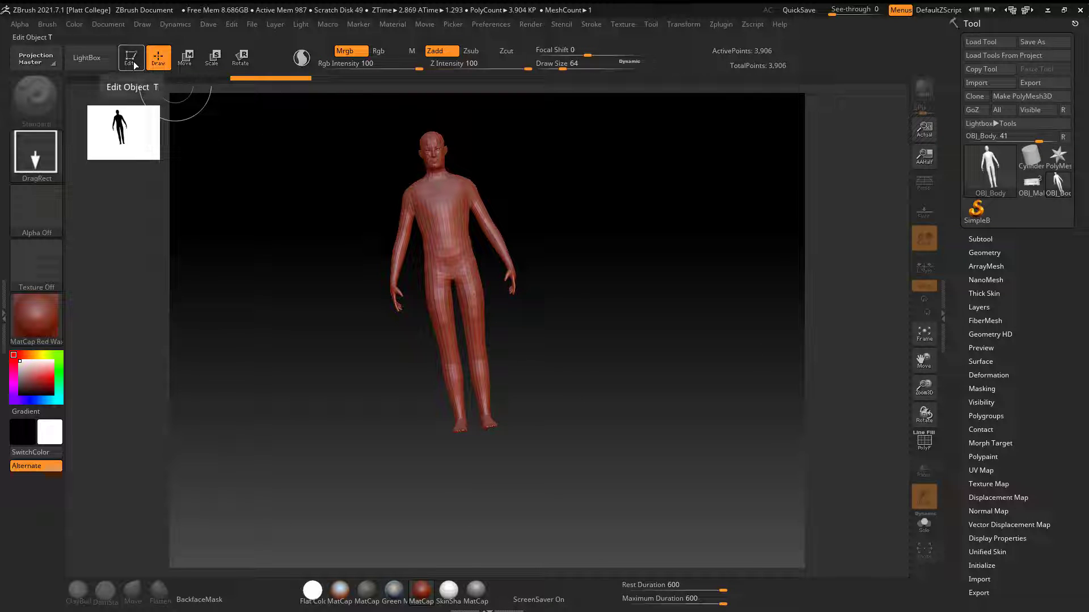
left_click(131, 58)
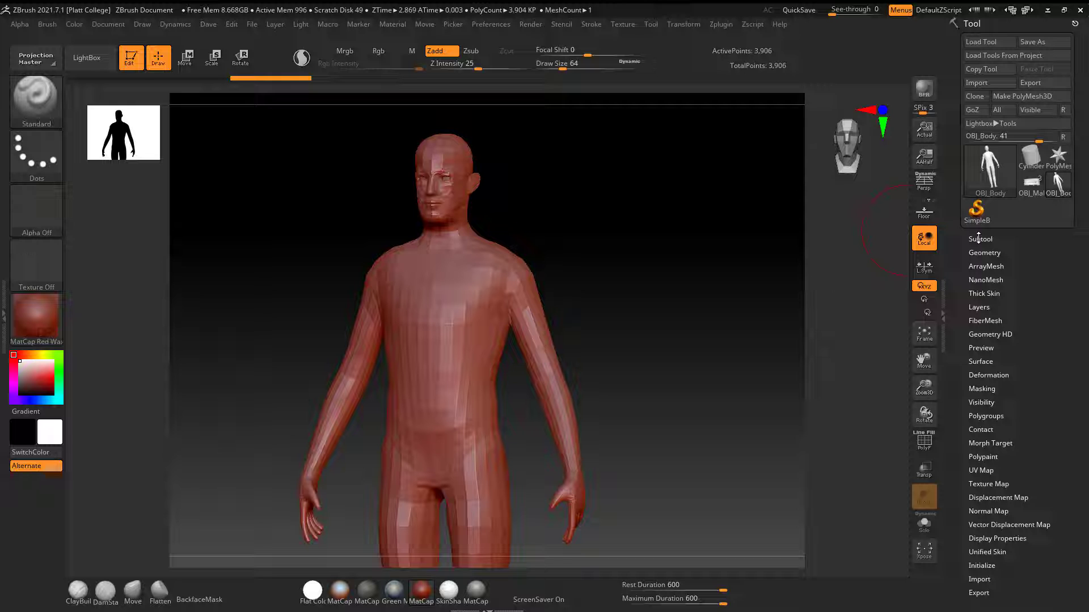
Show the Subtool list and import OBJ_Teeth.obj as a tool
left_click(980, 238)
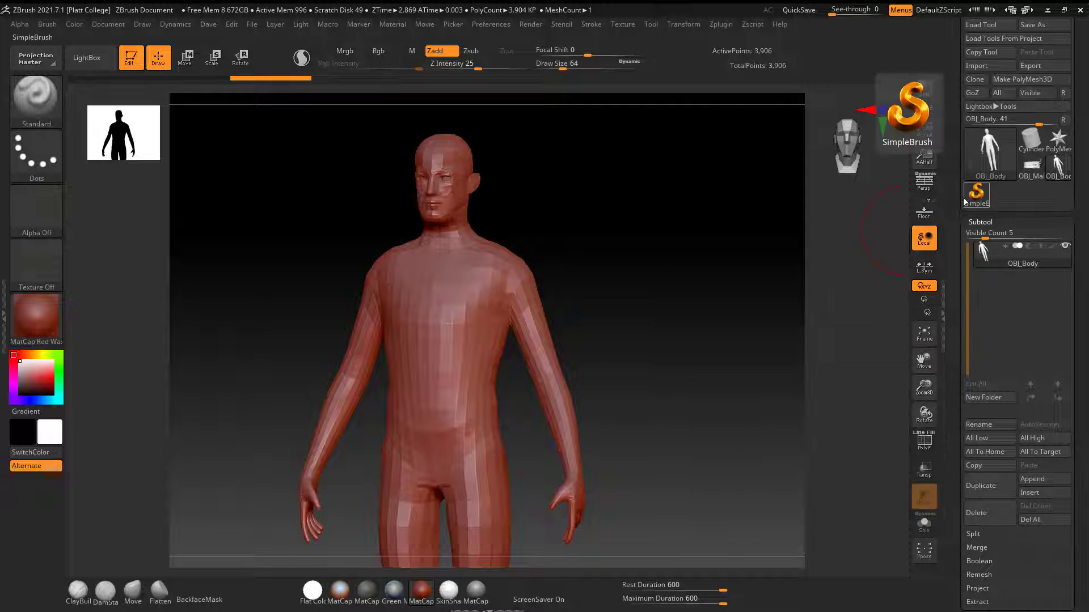
left_click(977, 66)
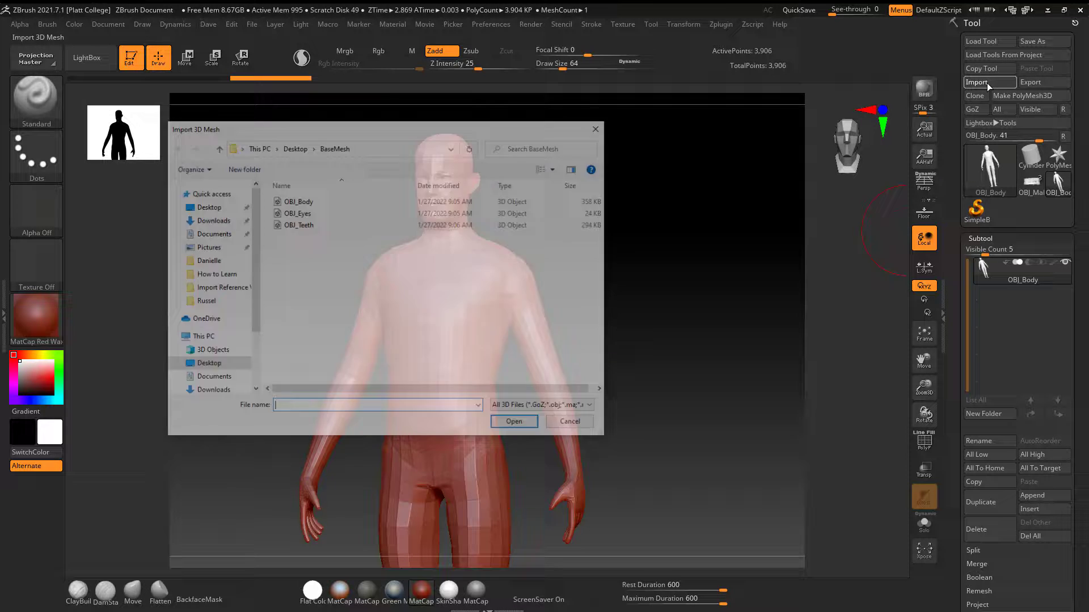
left_click(297, 223)
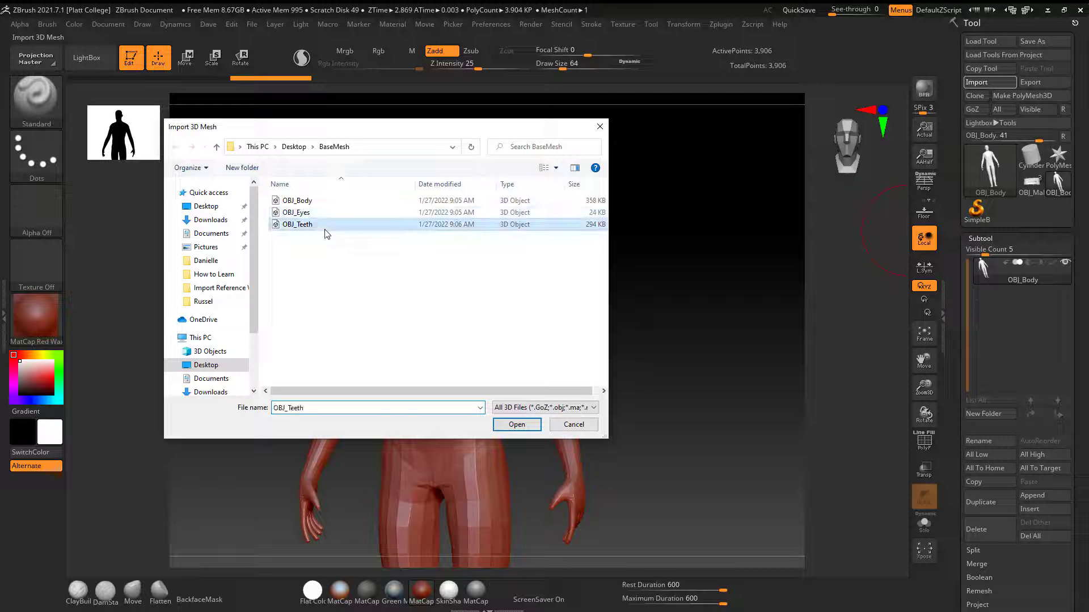
left_click(515, 424)
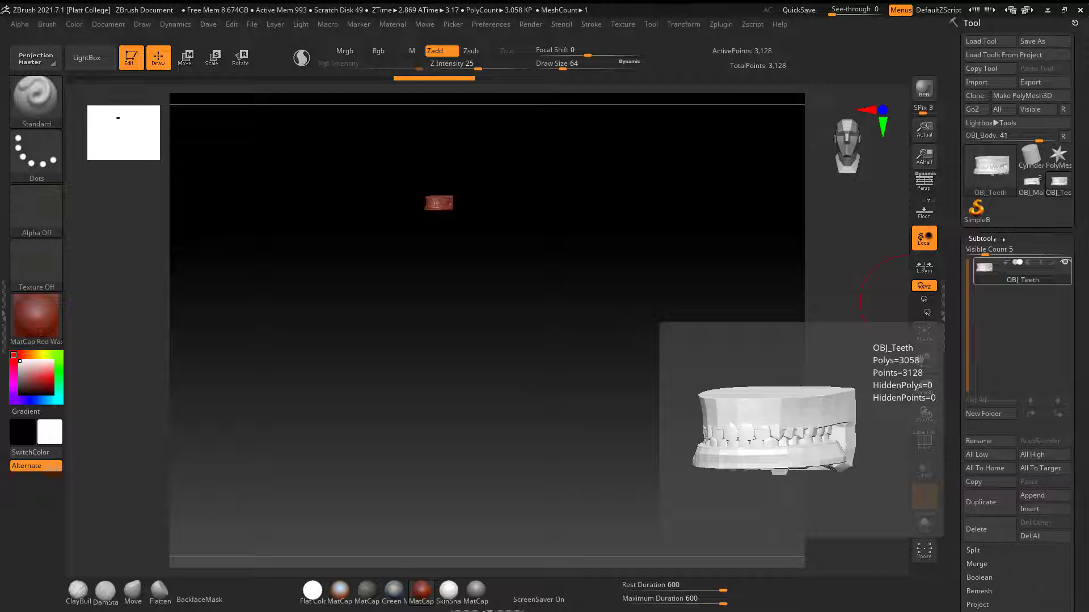
Re-import OBJ_Body.obj to make the body the active model again
left_click(977, 81)
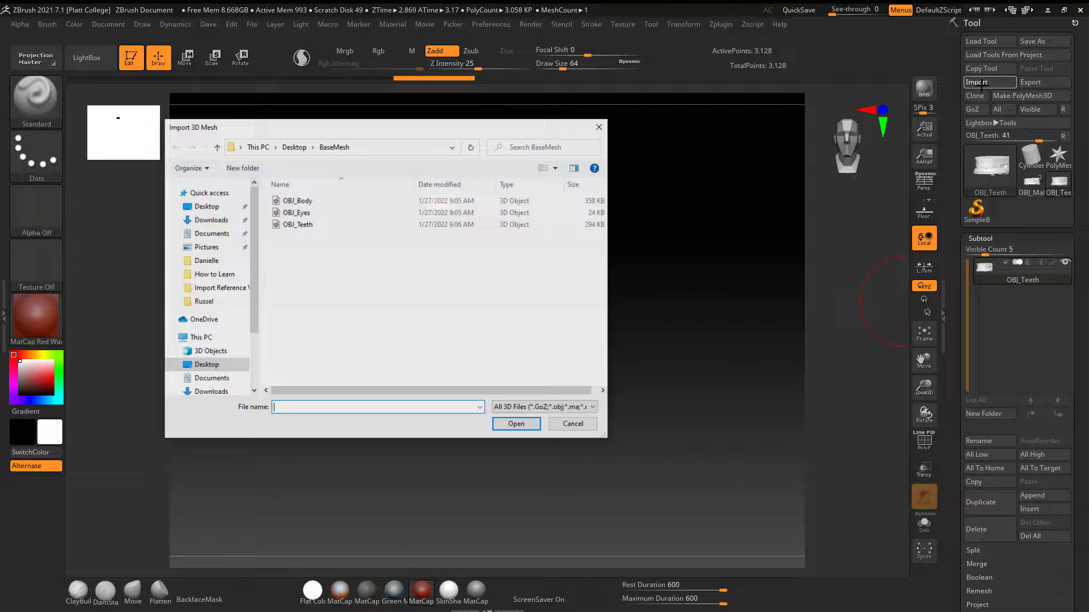
left_click(296, 201)
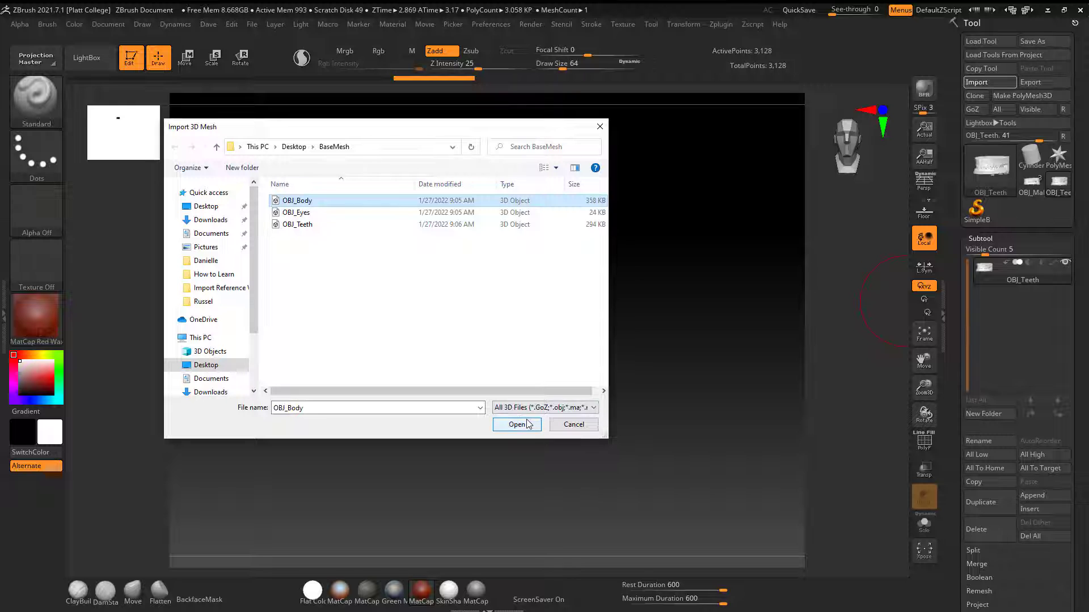
left_click(517, 425)
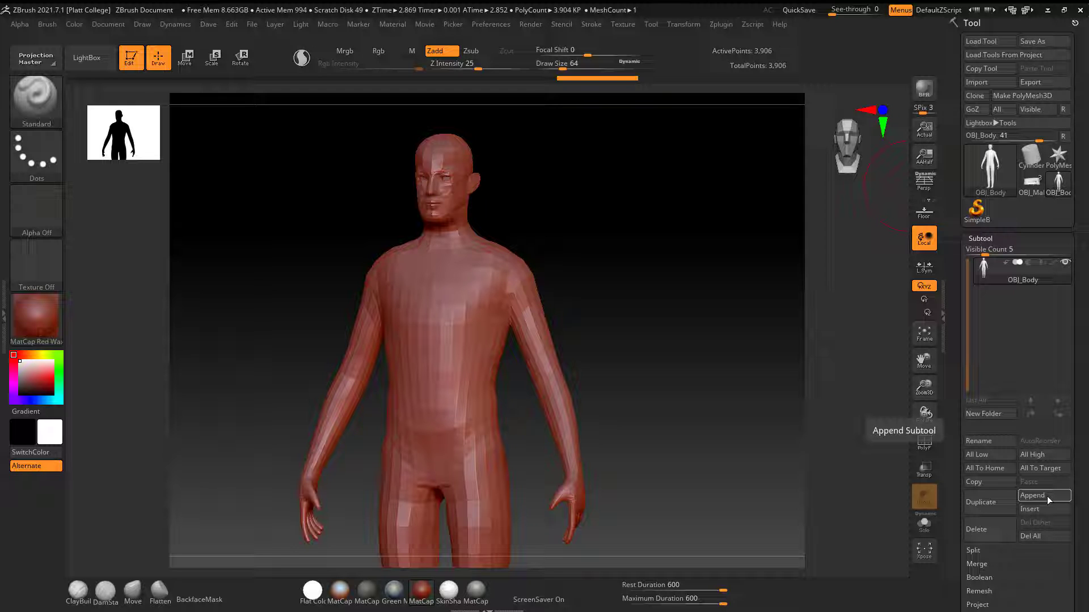
Append the PolyMesh3D star from Quick Pick as a second subtool
left_click(1031, 495)
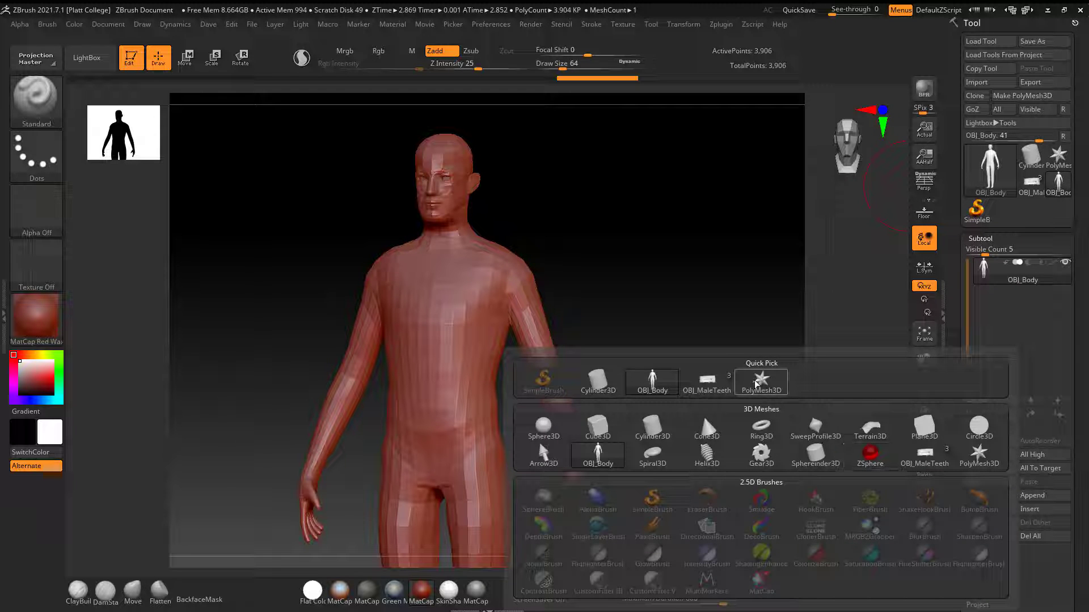
left_click(760, 380)
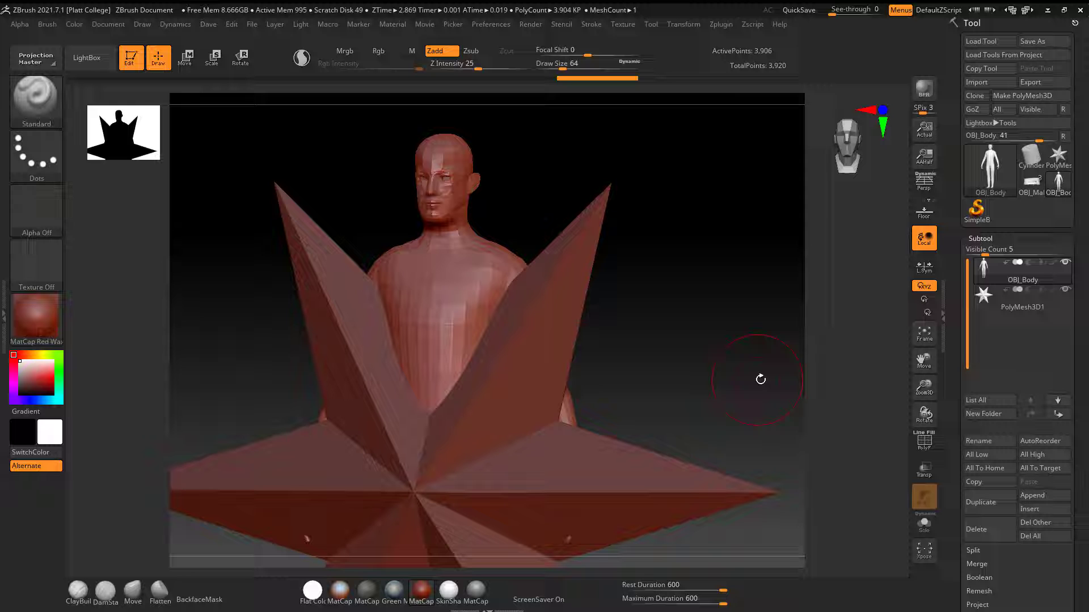
mouse_move(1021, 306)
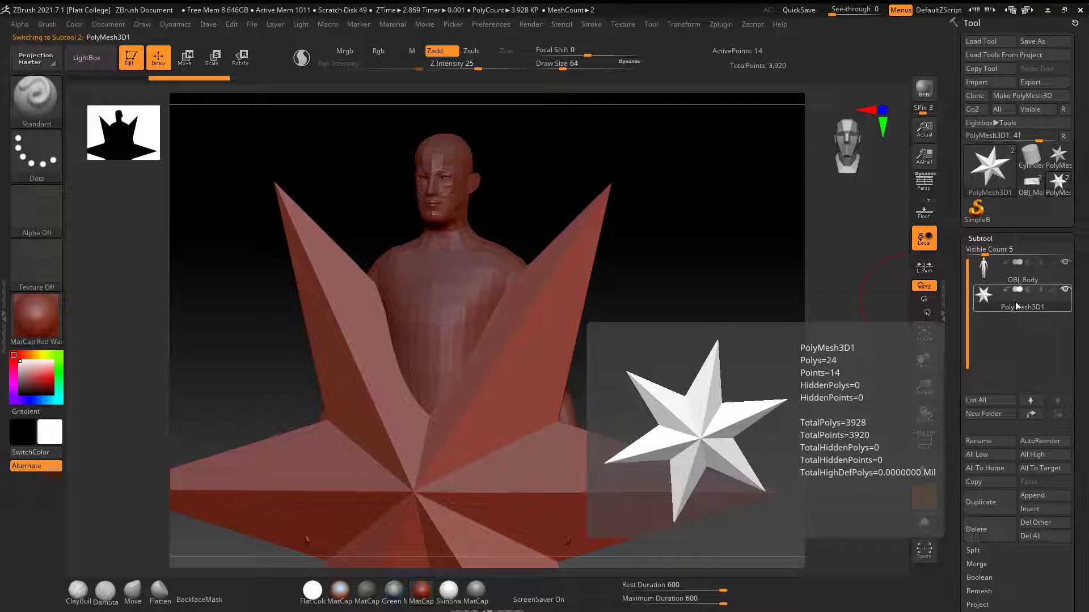
mouse_move(977, 81)
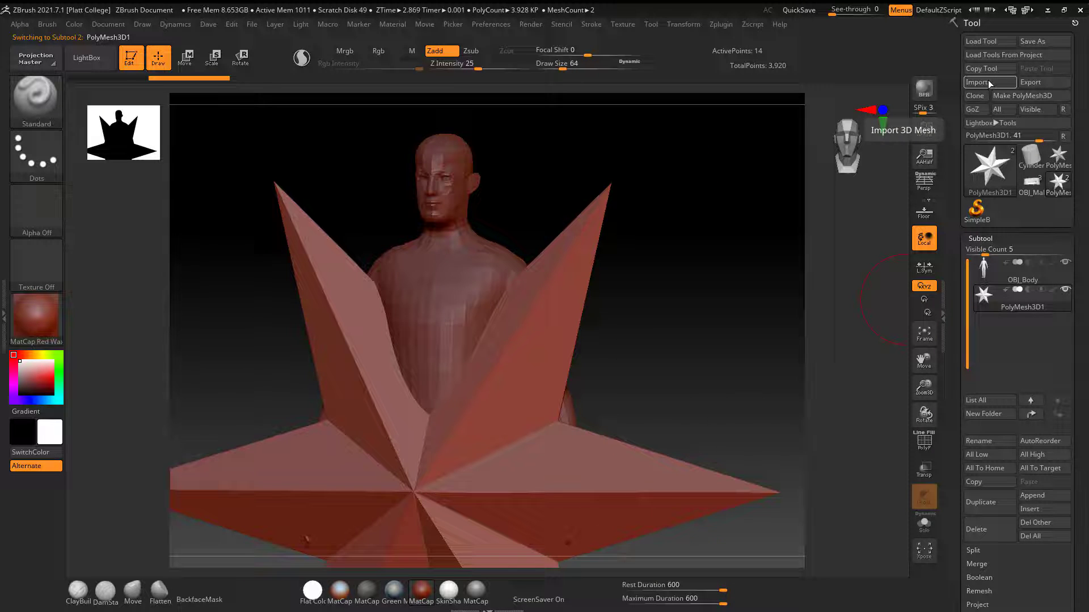
Import OBJ_Eyes into the star subtool slot, adding the two eyeballs beneath OBJ_Body
left_click(979, 82)
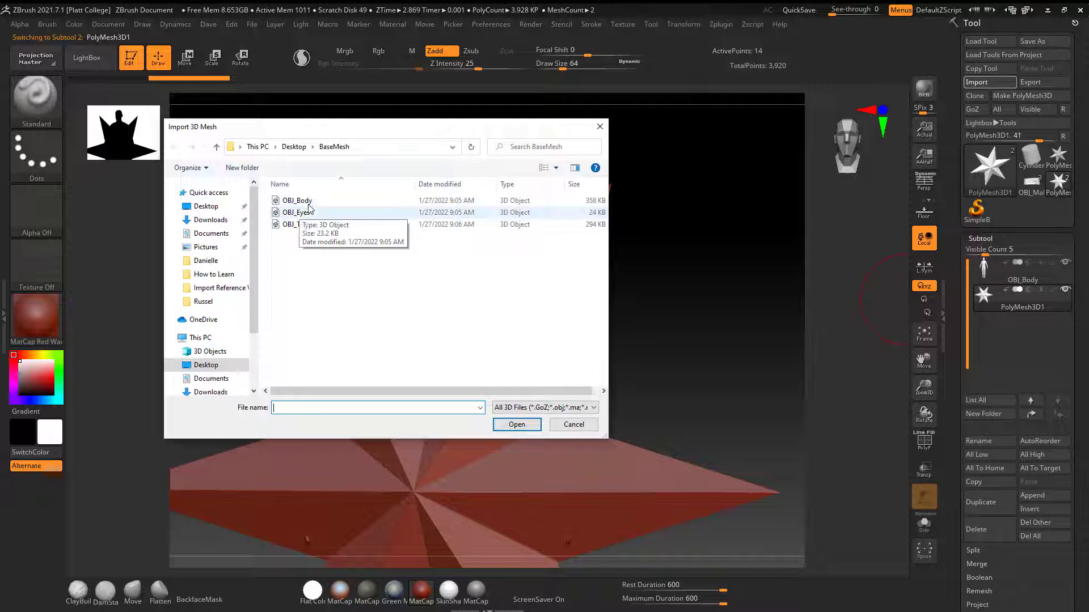
left_click(297, 213)
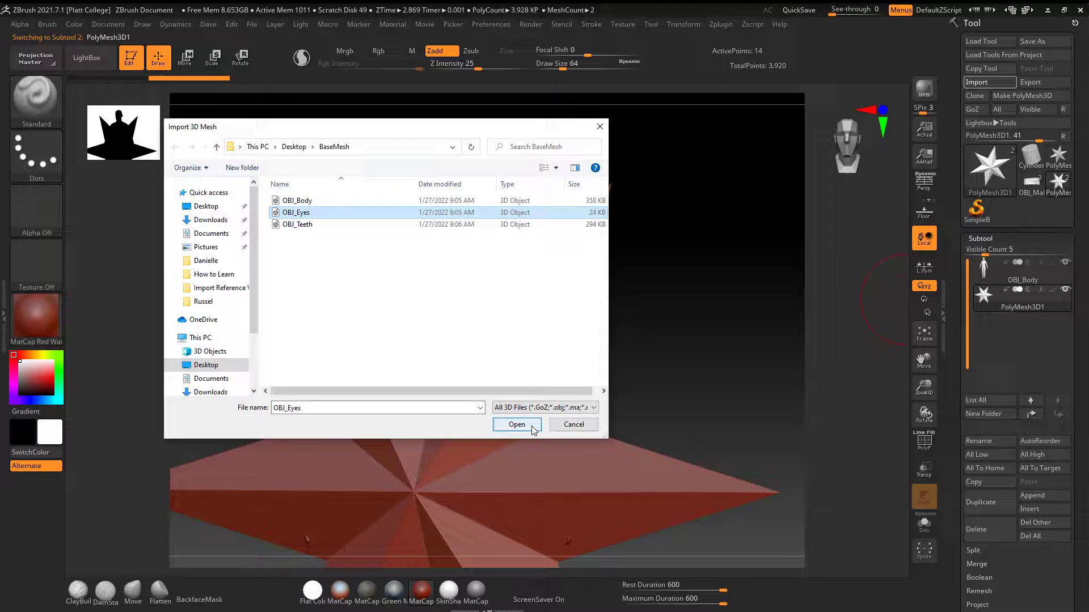
left_click(516, 424)
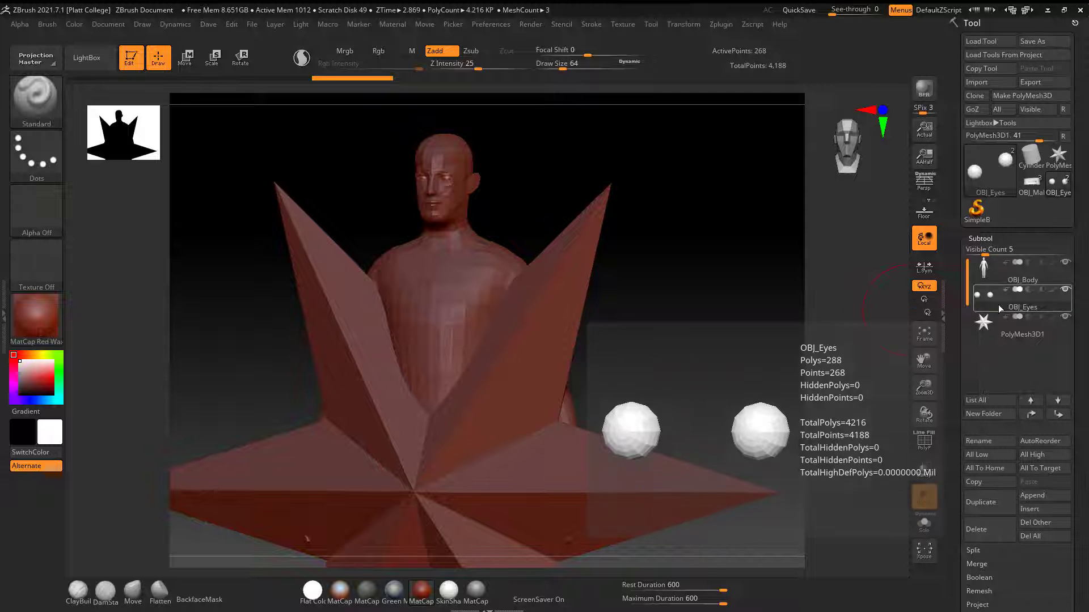
left_click(1021, 334)
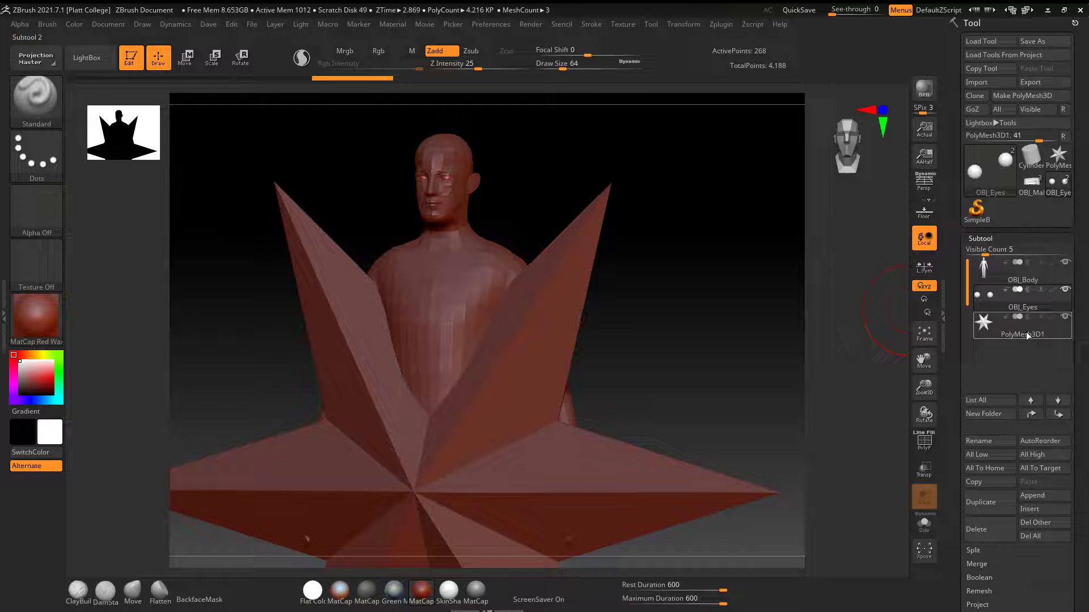
Import OBJ_Teeth over the PolyMesh3D1 star placeholder subtool
left_click(1020, 326)
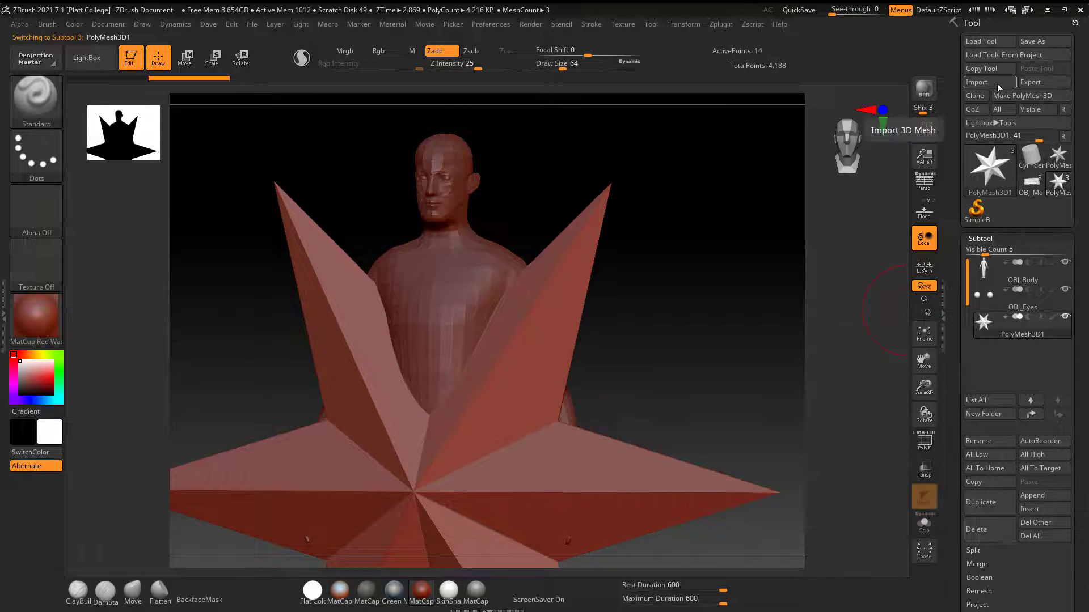
left_click(977, 82)
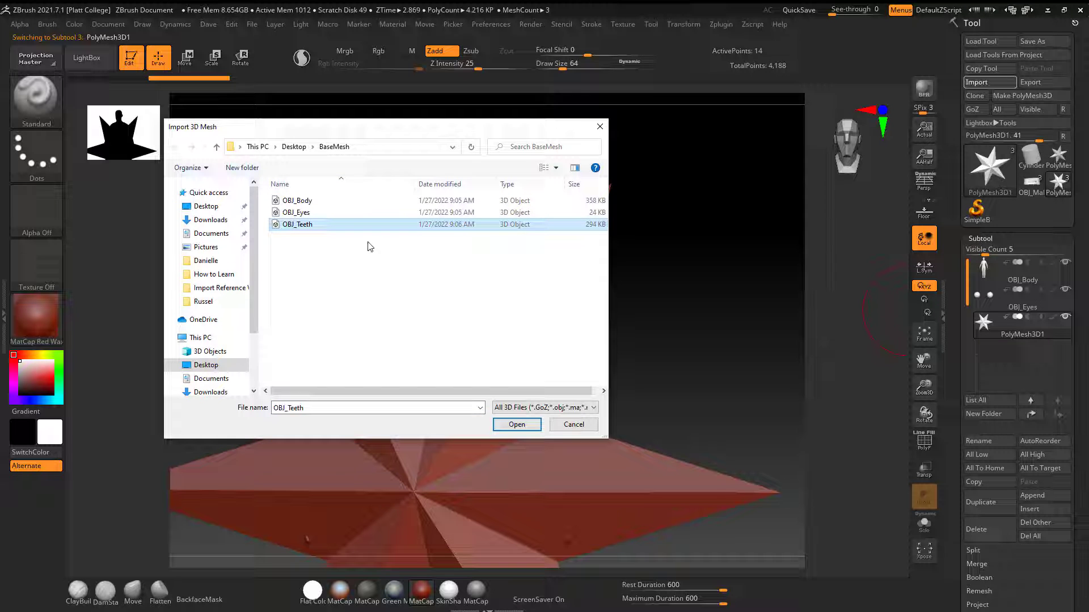
left_click(516, 424)
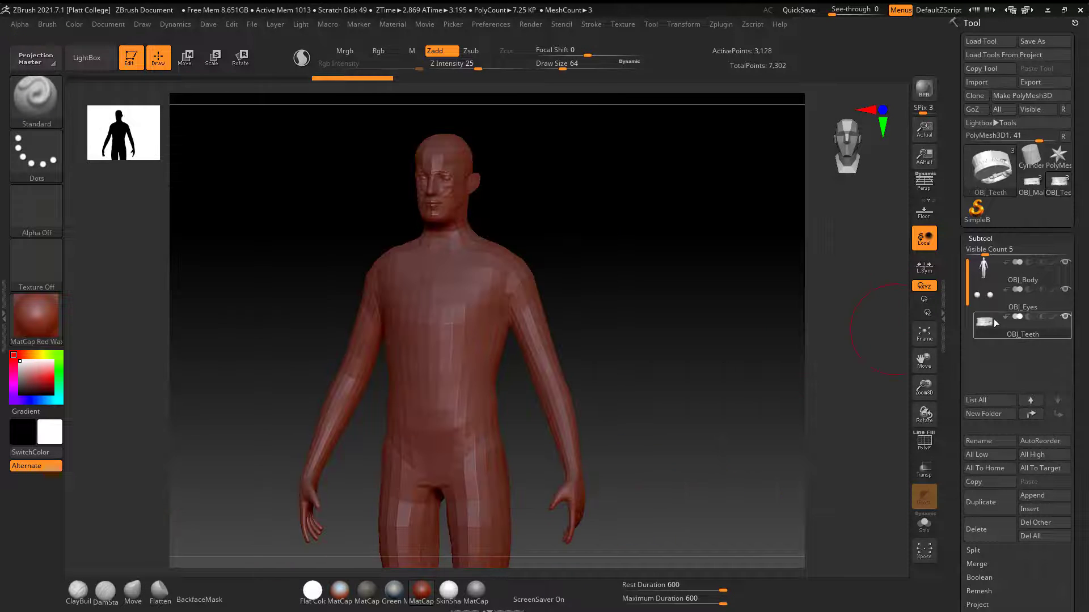
mouse_move(994, 323)
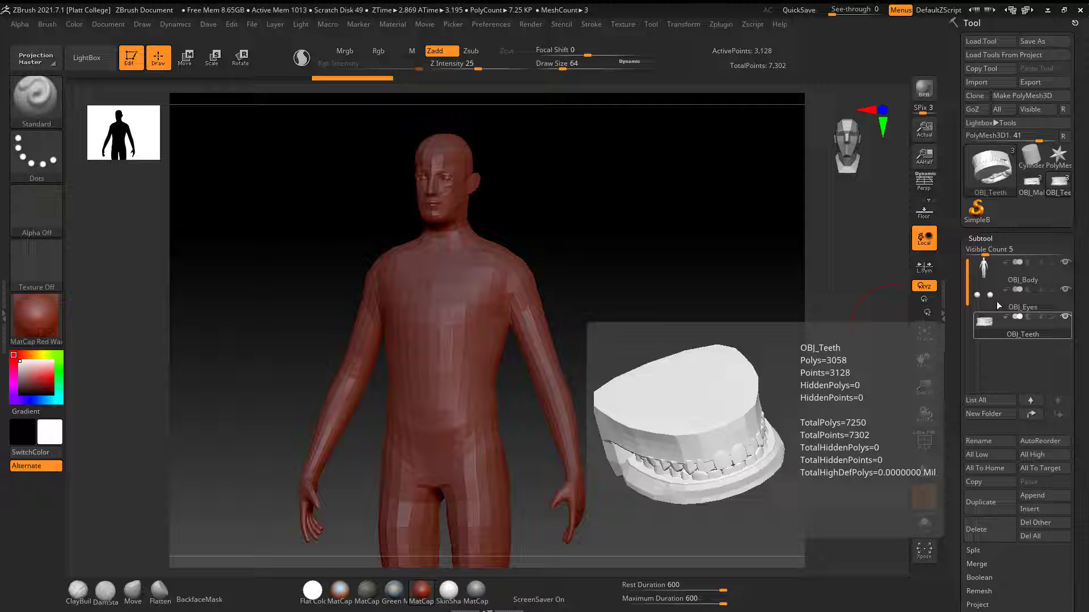
left_click(1021, 279)
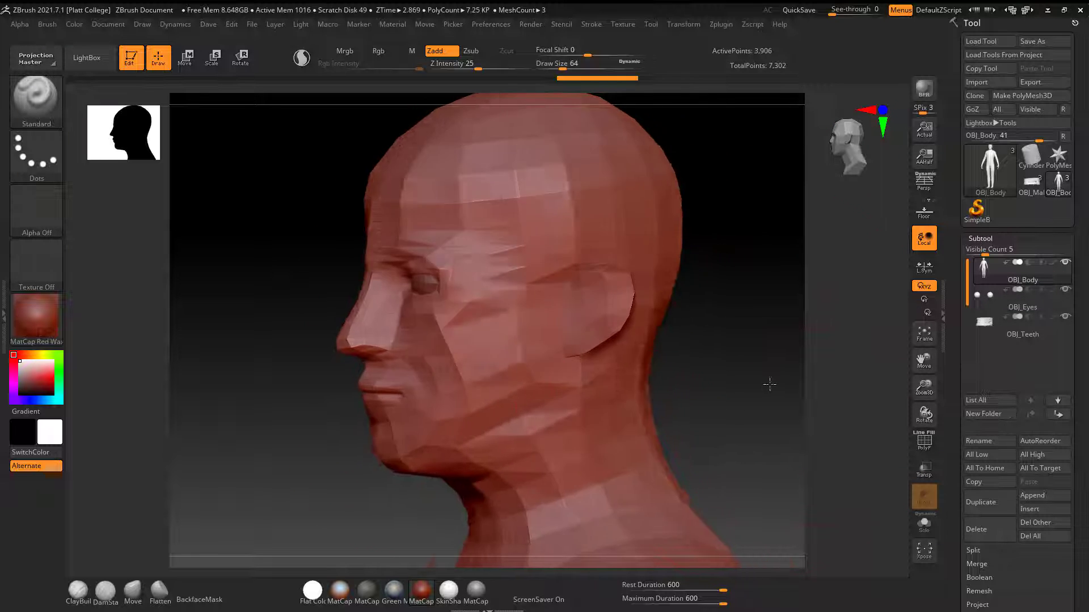
left_click(1021, 327)
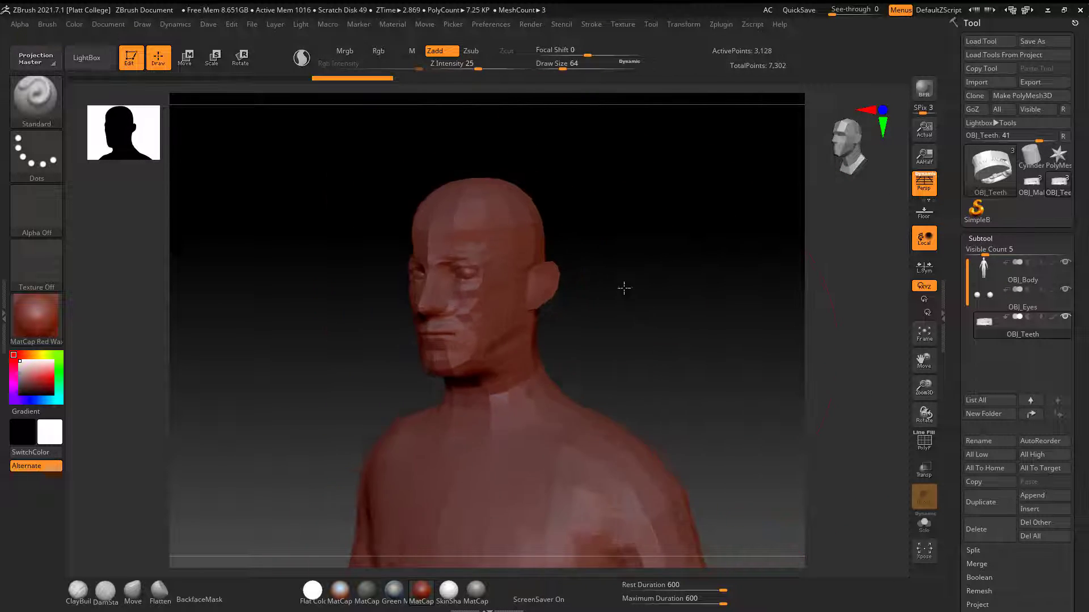
left_click(1021, 280)
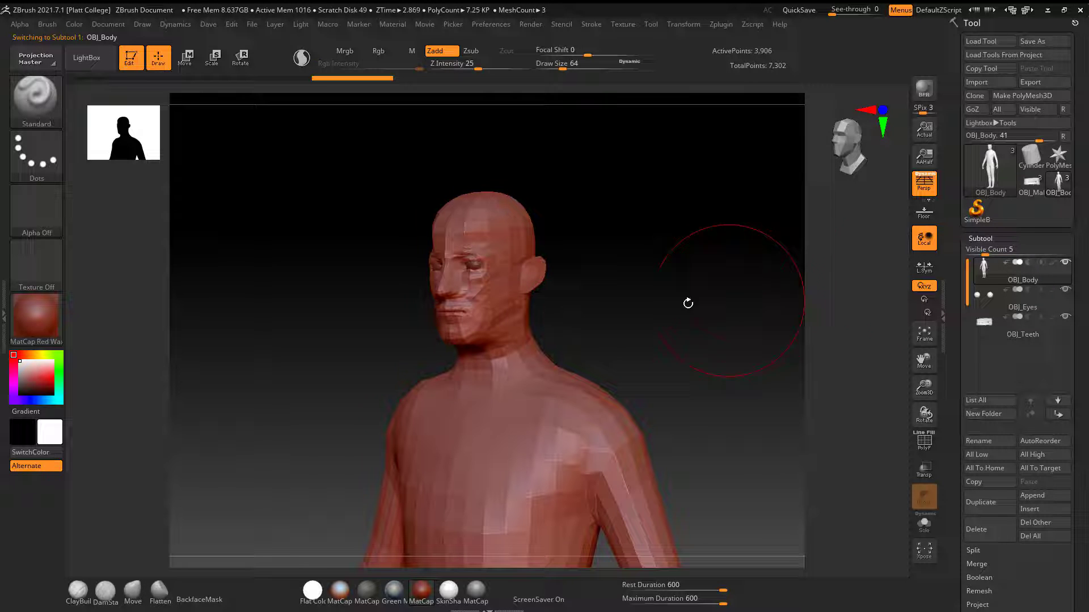